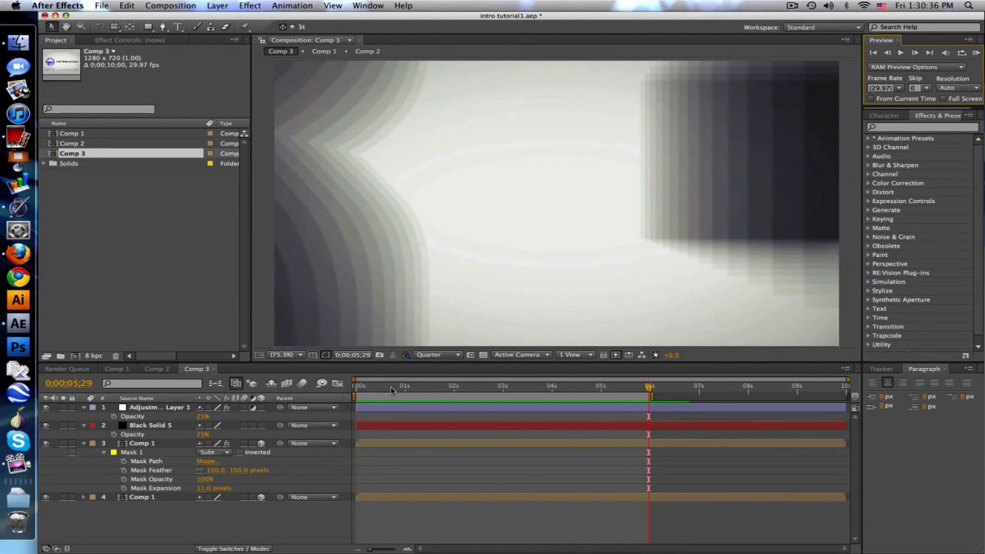
pyautogui.moveTo(392, 391)
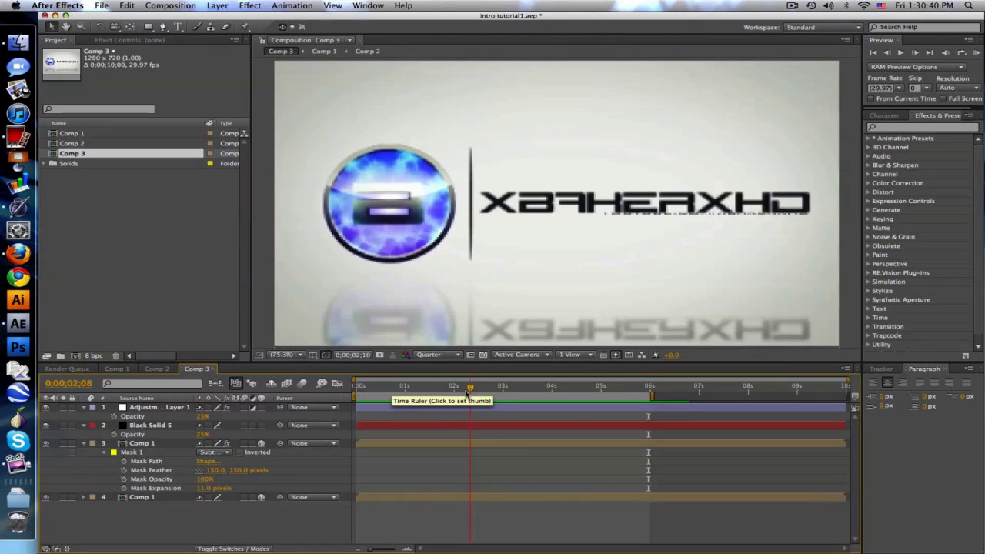
# Scrub to the emblem-and-text frame of Comp 3, then close its timeline
pyautogui.click(603, 386)
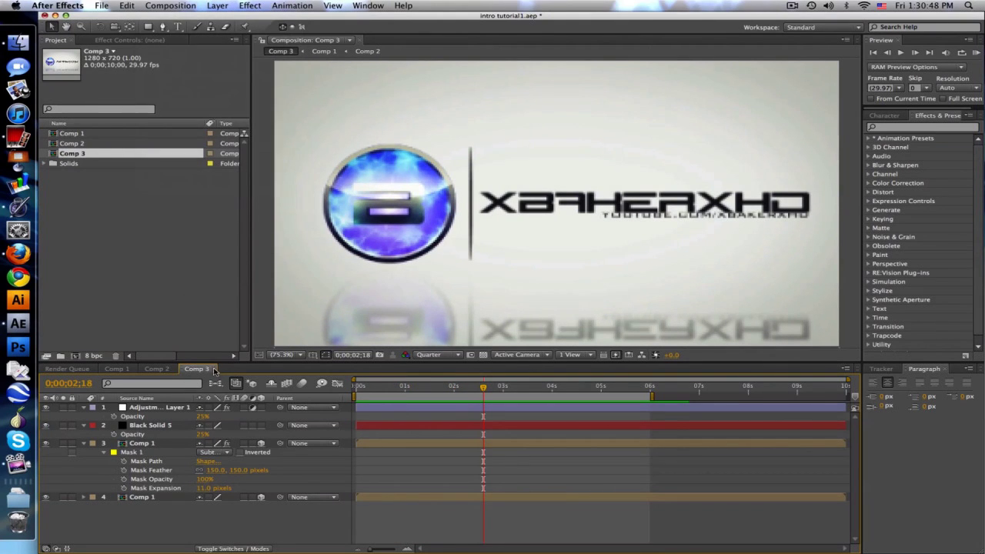
pyautogui.click(117, 370)
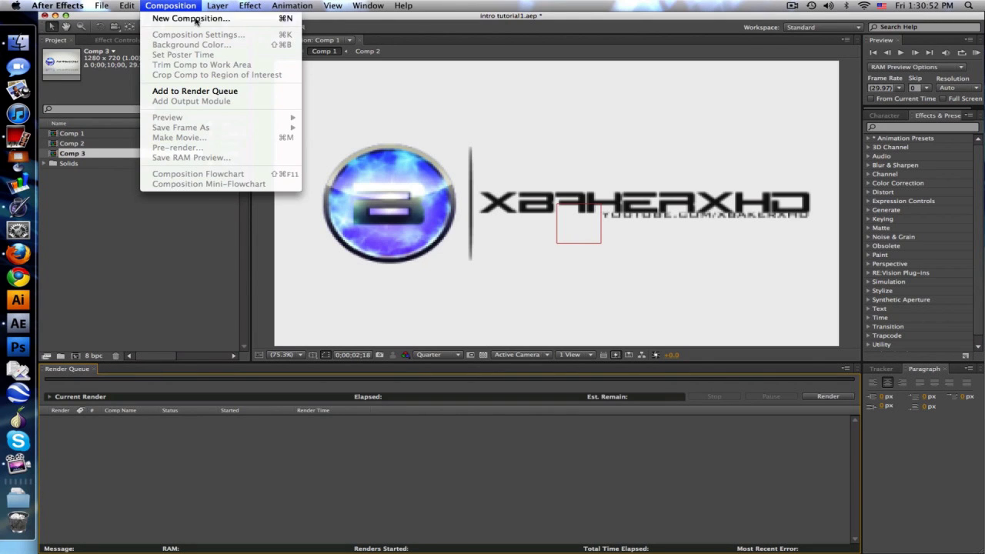
# Create a new composition accepting the 1280×720 settings
pyautogui.click(190, 18)
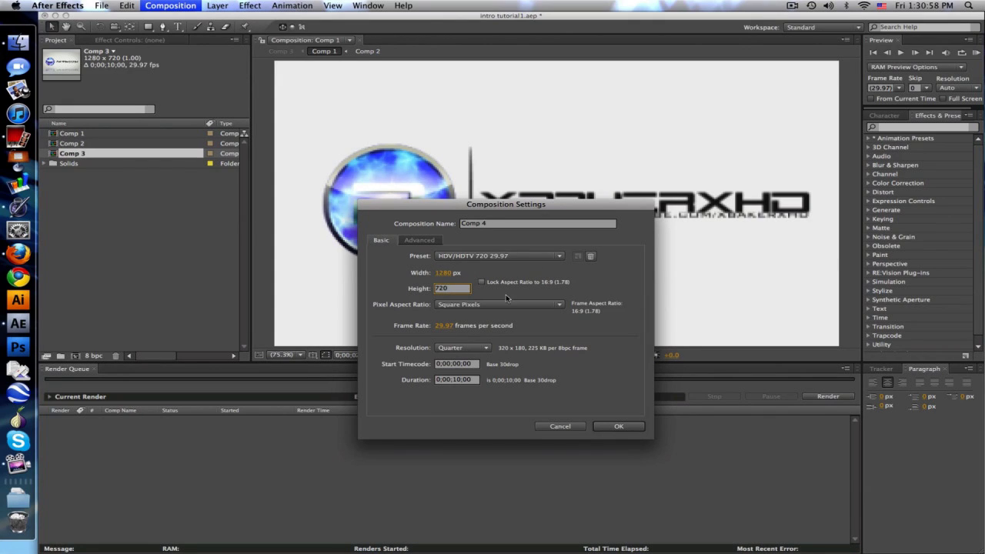
pyautogui.moveTo(448, 335)
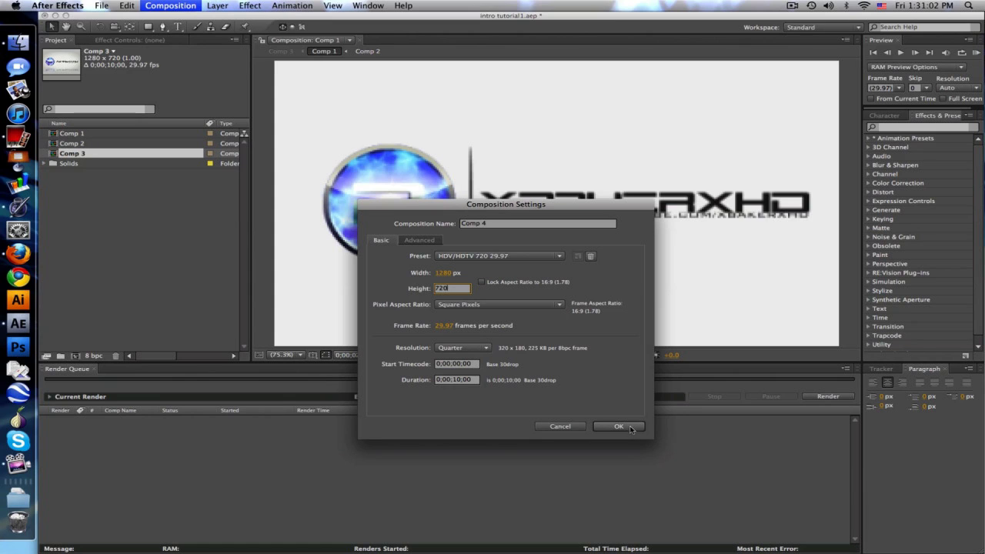
pyautogui.click(618, 426)
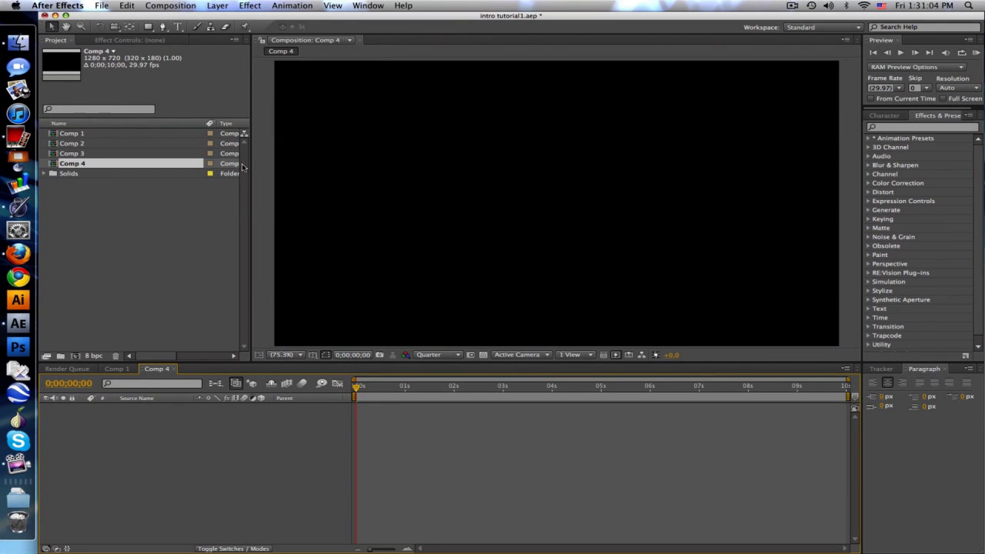
# Rename the new composition to PreFinal in Composition Settings
pyautogui.click(169, 6)
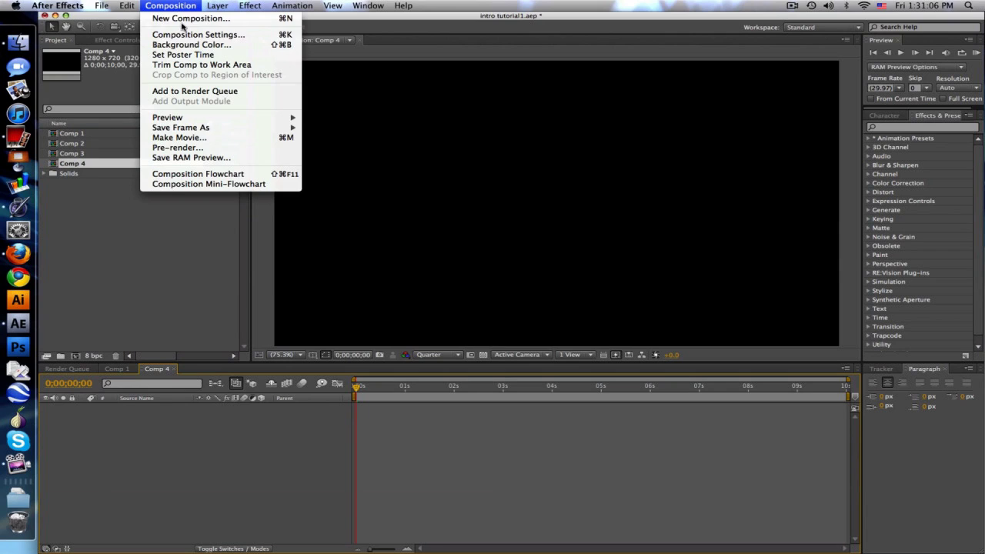
pyautogui.click(197, 34)
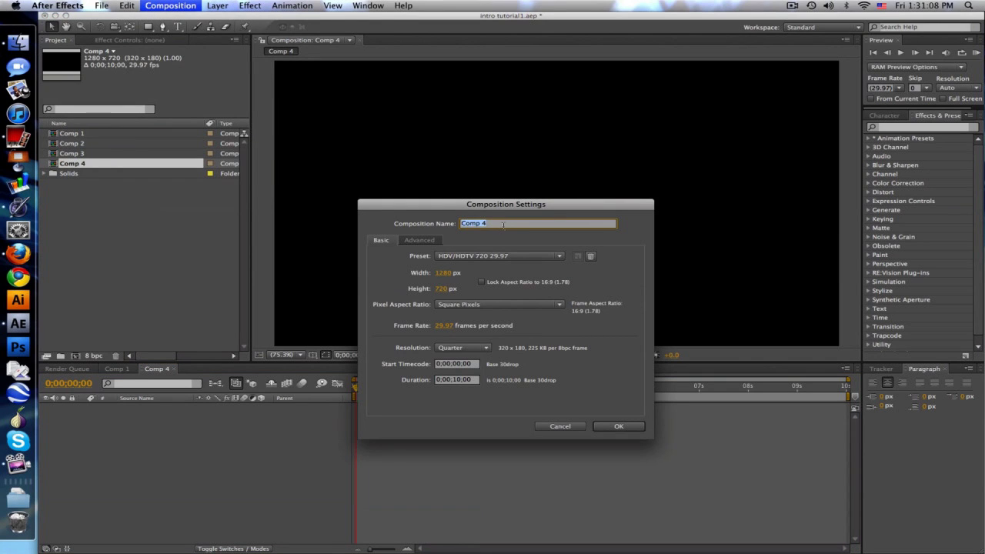
pyautogui.write('A')
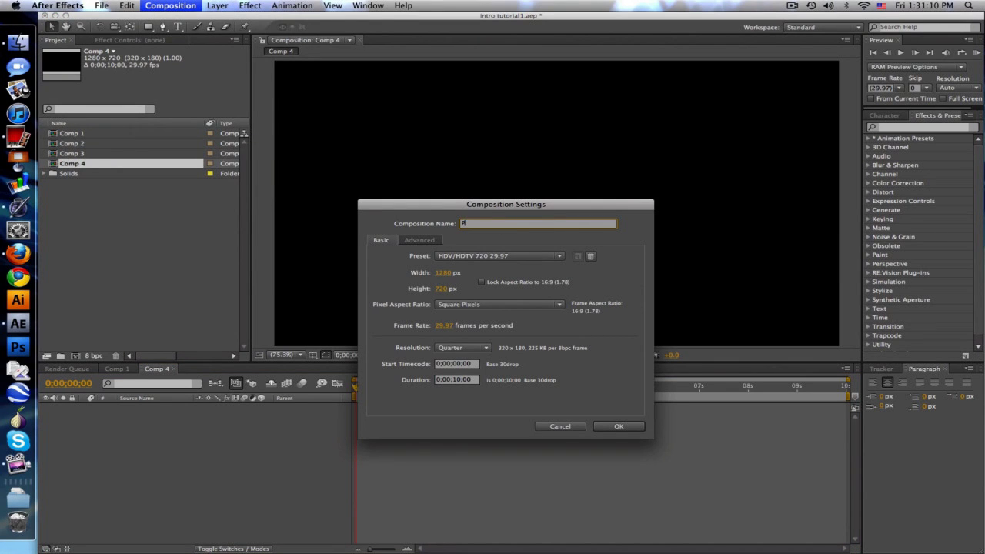
pyautogui.write('PreFinal')
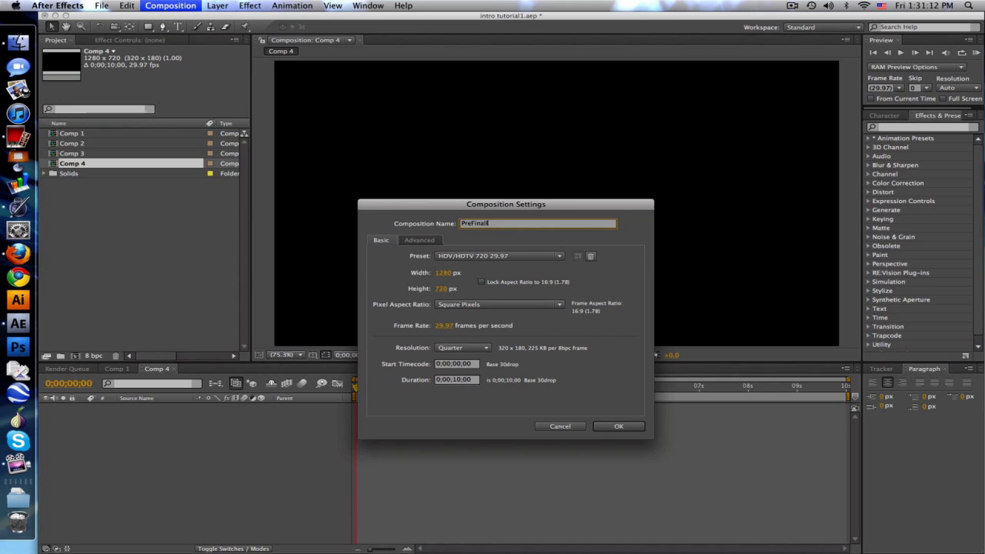
pyautogui.click(619, 425)
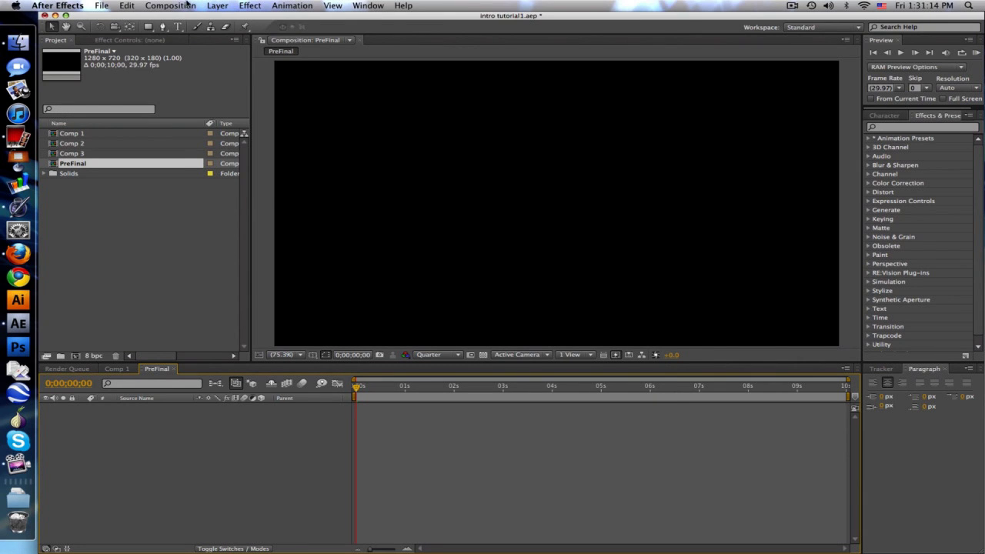
# Create a 400×400 composition named Emblem and view it at 100% magnification
pyautogui.click(169, 6)
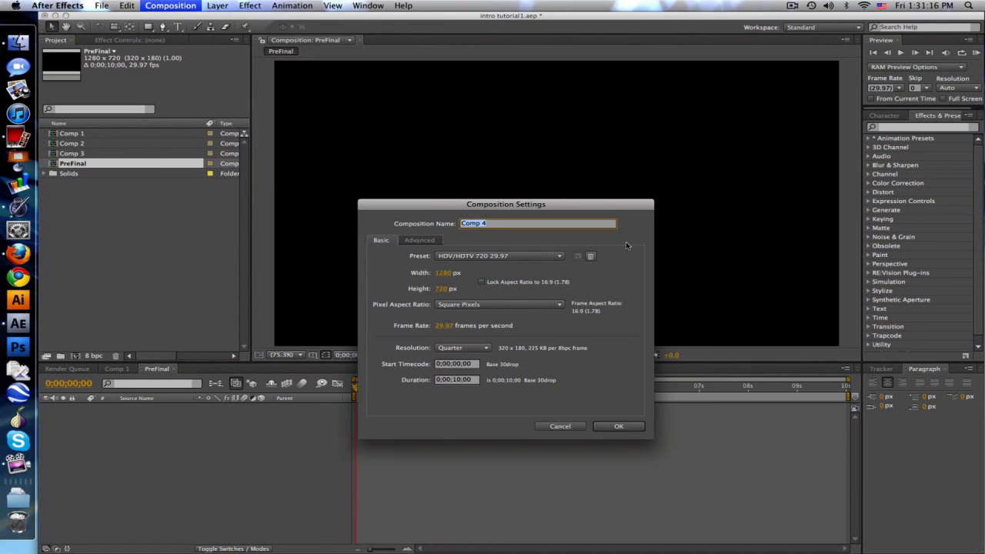
pyautogui.write('Emblem')
pyautogui.click(447, 288)
pyautogui.write('400')
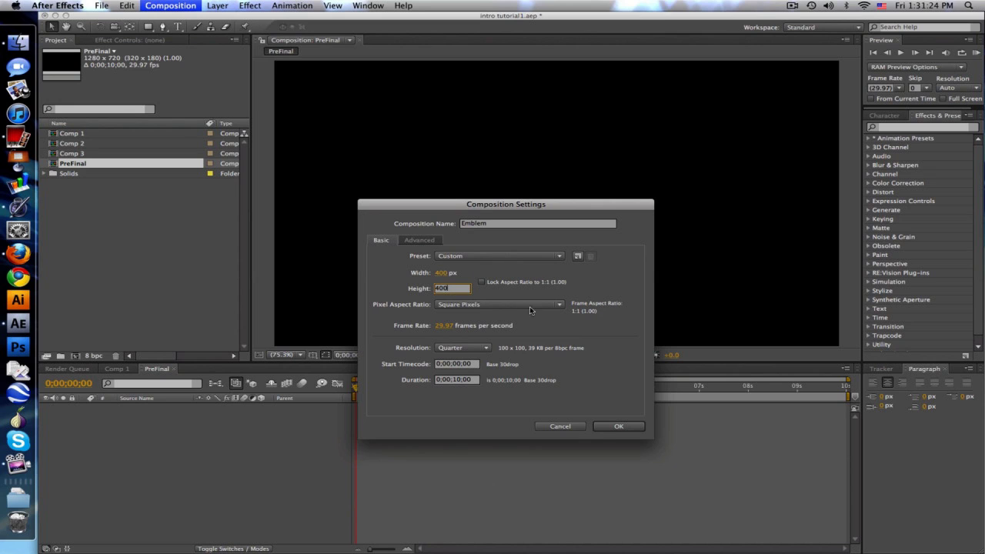
pyautogui.click(619, 424)
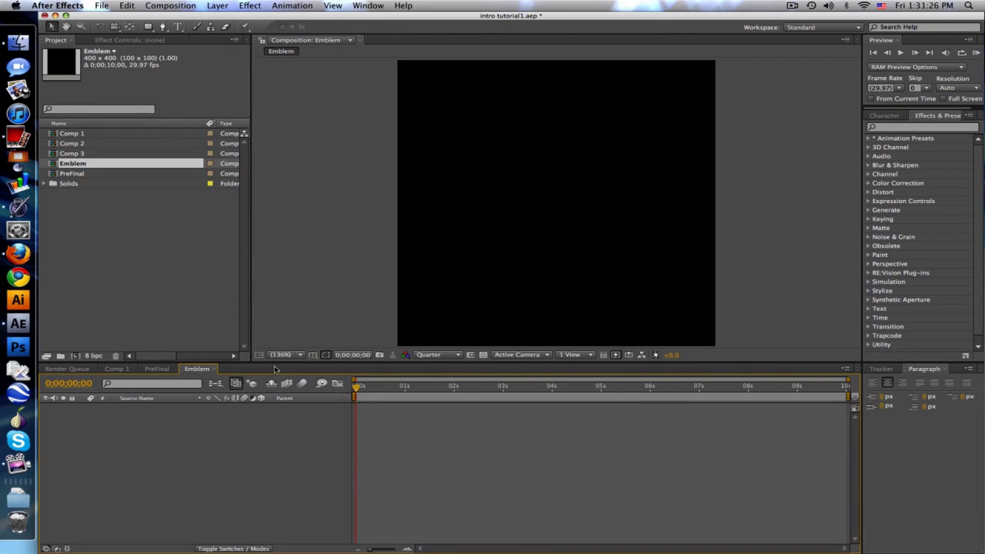
pyautogui.click(280, 354)
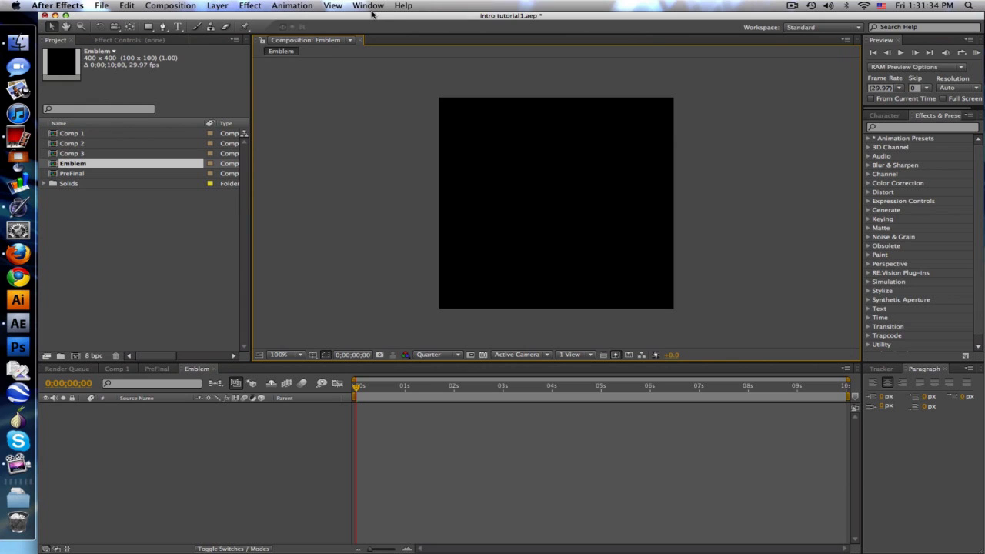
pyautogui.click(169, 6)
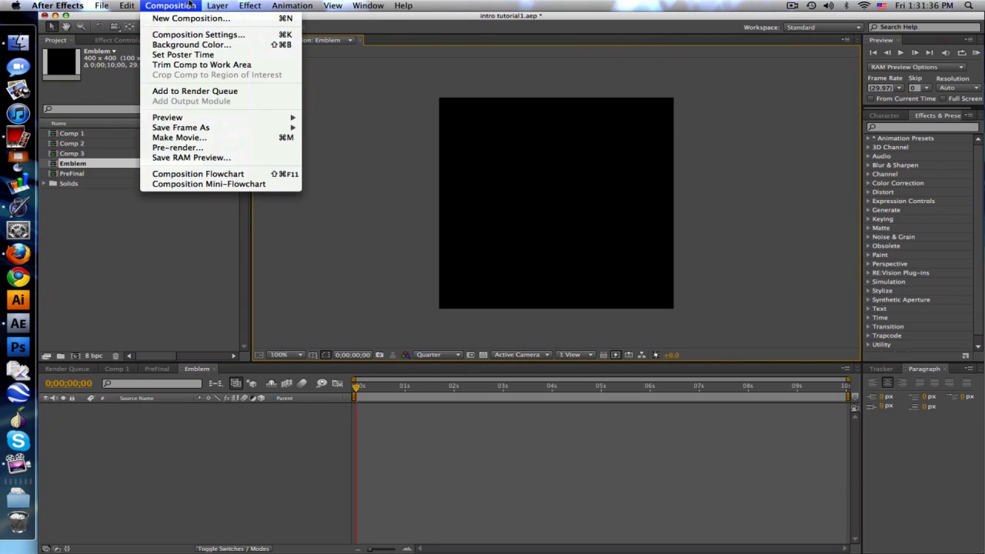
# Add a full-size solid layer named Color filled with a blue shade
pyautogui.click(216, 6)
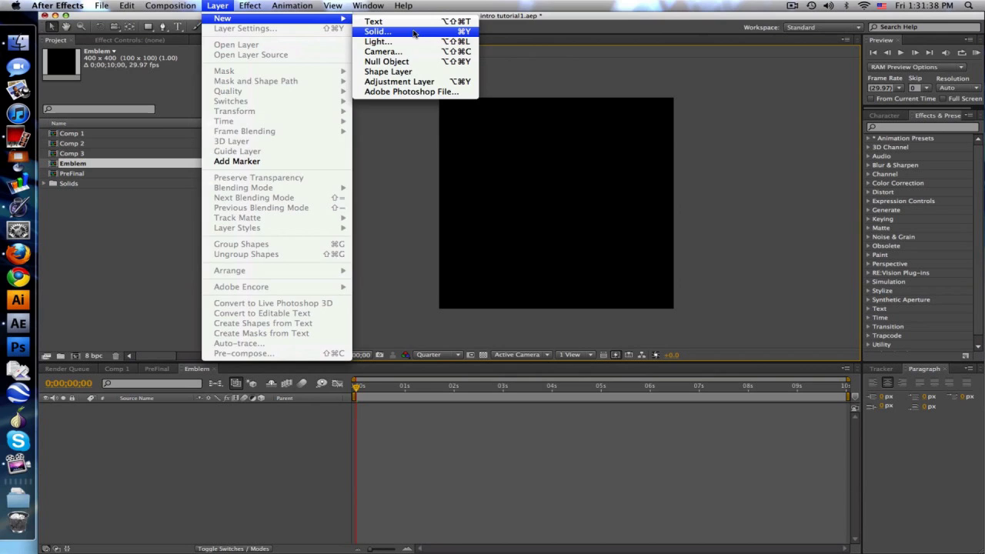
pyautogui.click(376, 31)
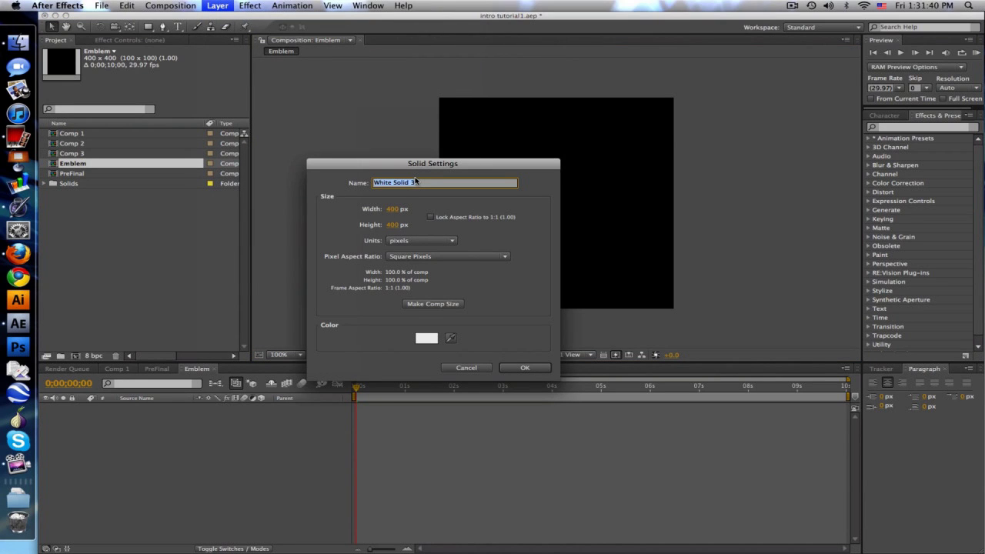
pyautogui.write('Col')
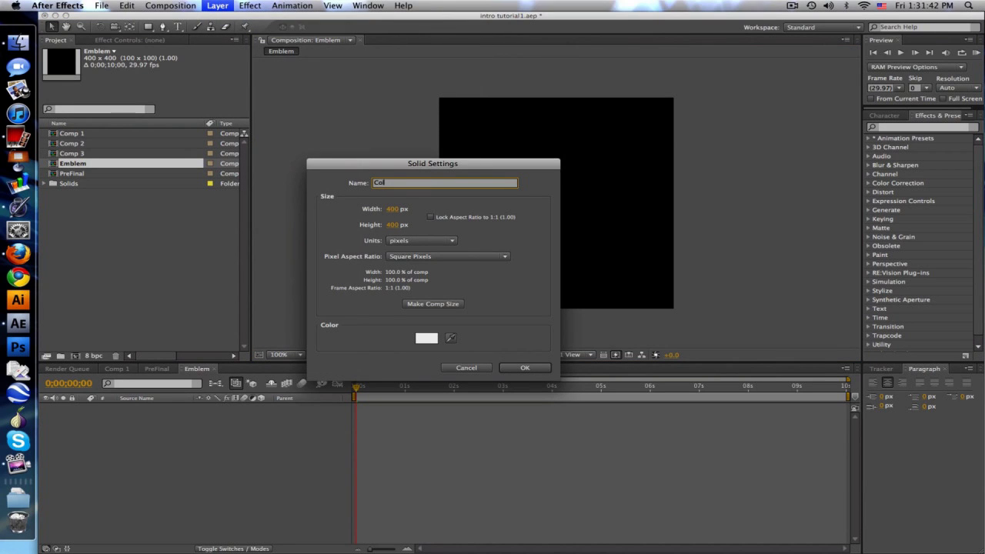
pyautogui.click(426, 338)
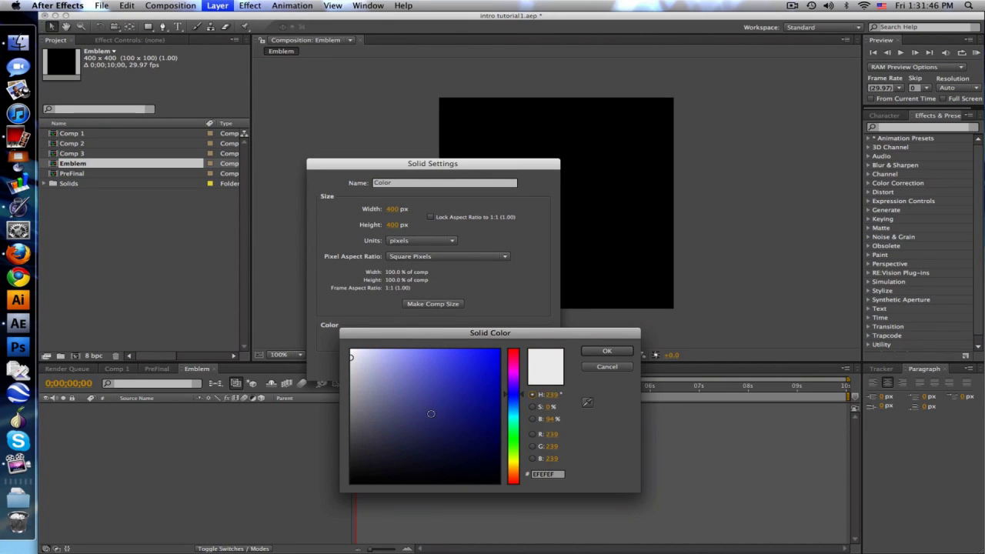
pyautogui.click(459, 370)
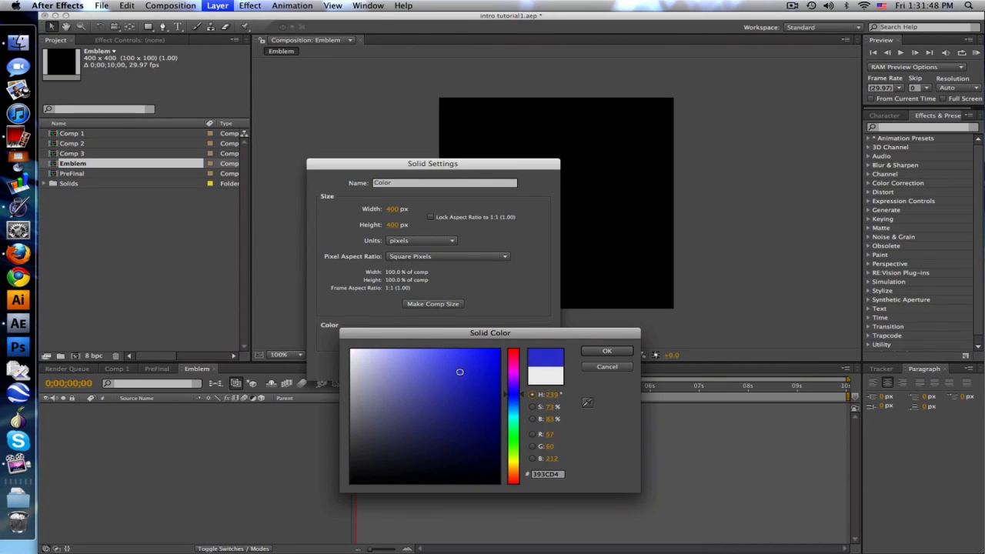
pyautogui.moveTo(458, 372); pyautogui.dragTo(443, 363)
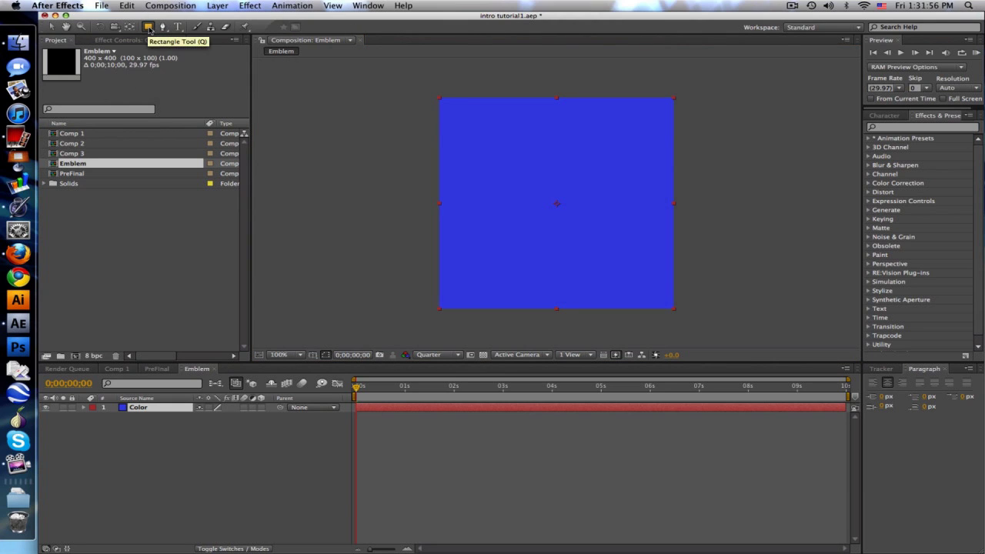
# Switch the shape tool to Ellipse and set preview resolution to Full
pyautogui.click(147, 26)
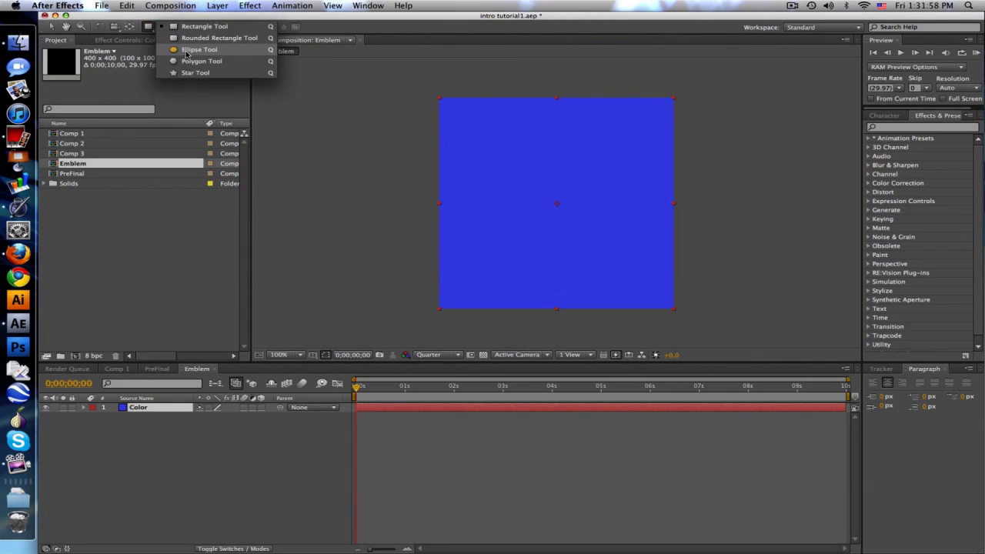
pyautogui.click(200, 49)
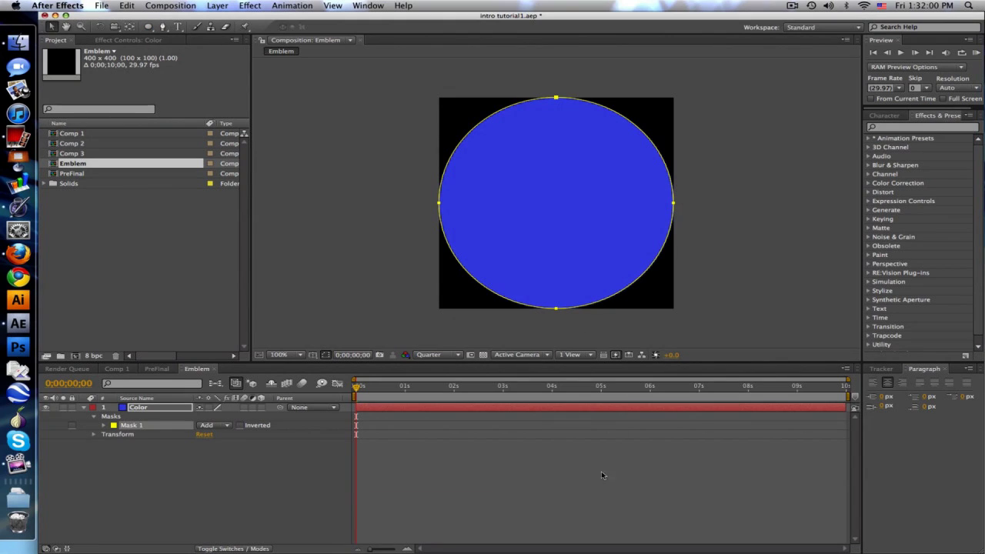
pyautogui.click(437, 353)
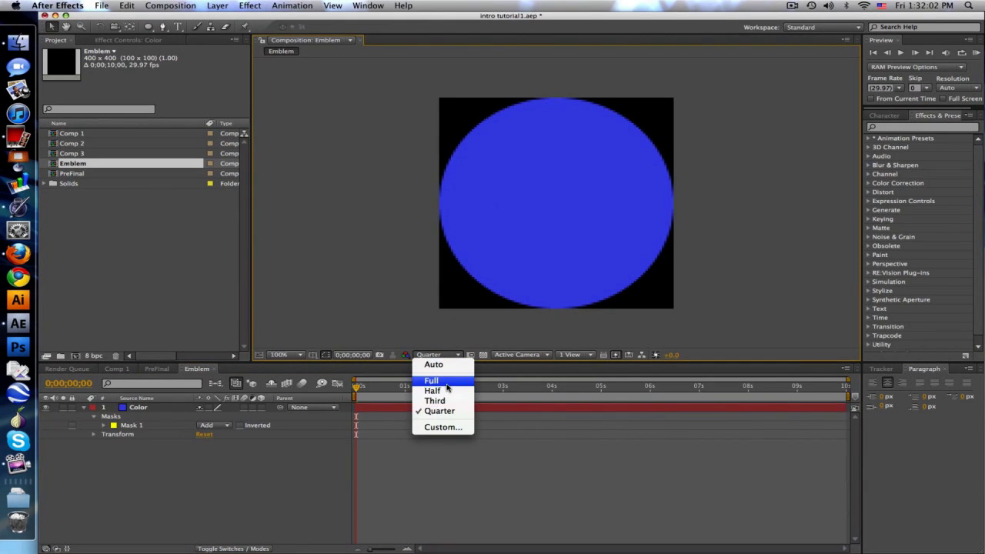
pyautogui.click(431, 380)
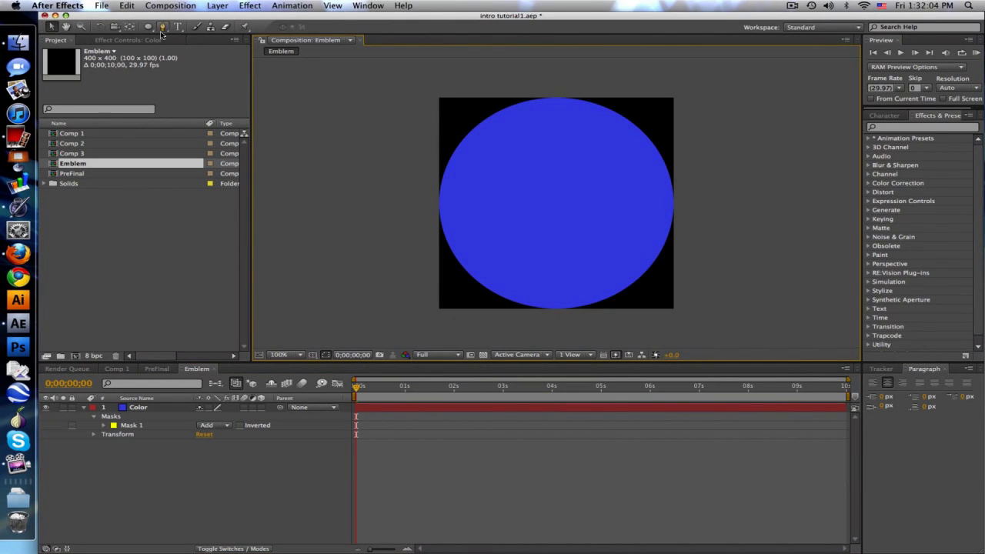
# Mask the Color solid into a full-size circle and collapse its mask properties
pyautogui.click(163, 26)
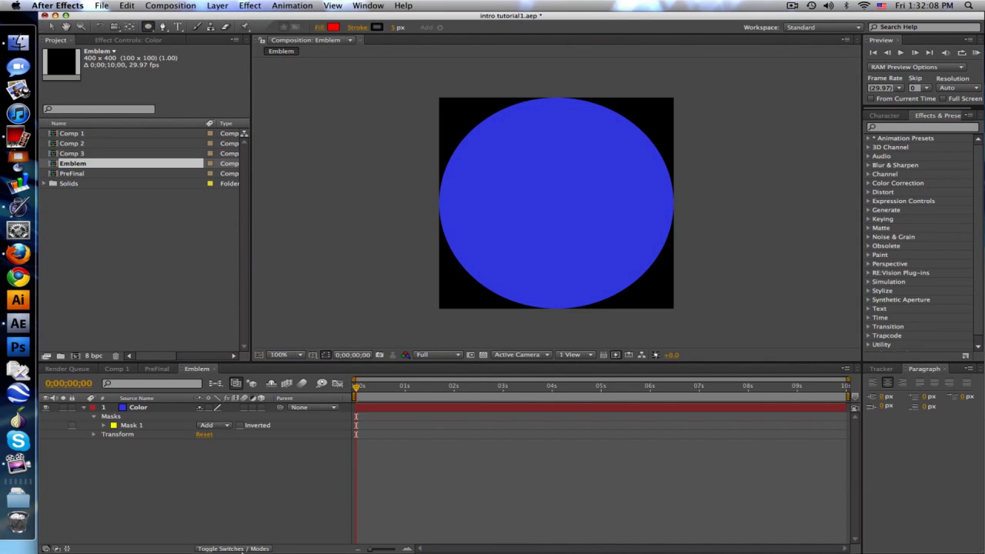
pyautogui.click(83, 406)
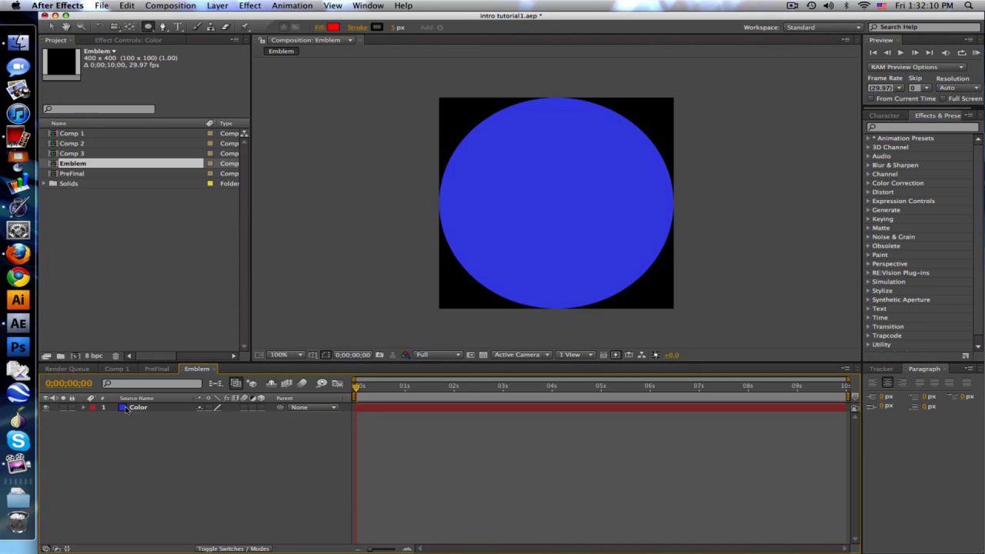
pyautogui.click(138, 406)
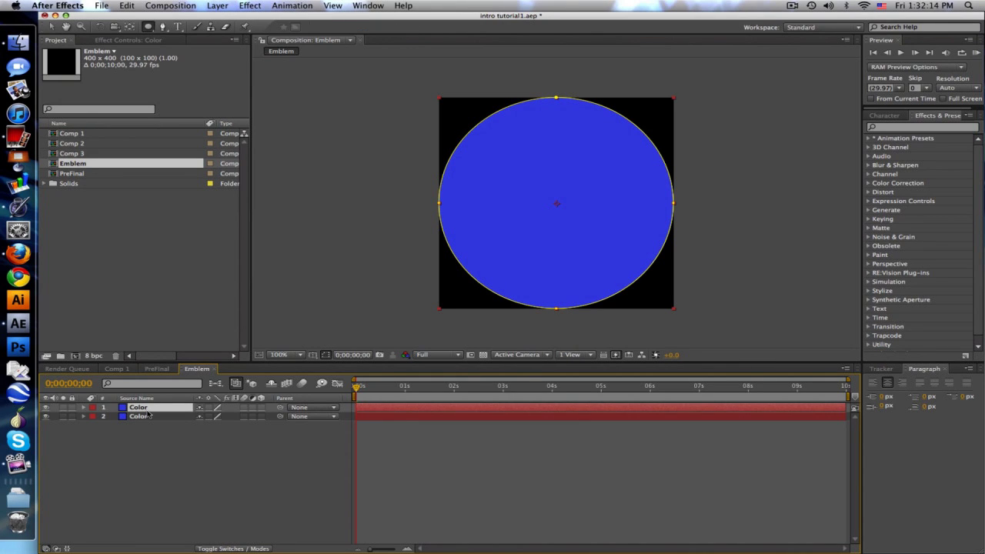
# Rename the top circle layer to Rim Outter
pyautogui.doubleClick(139, 407)
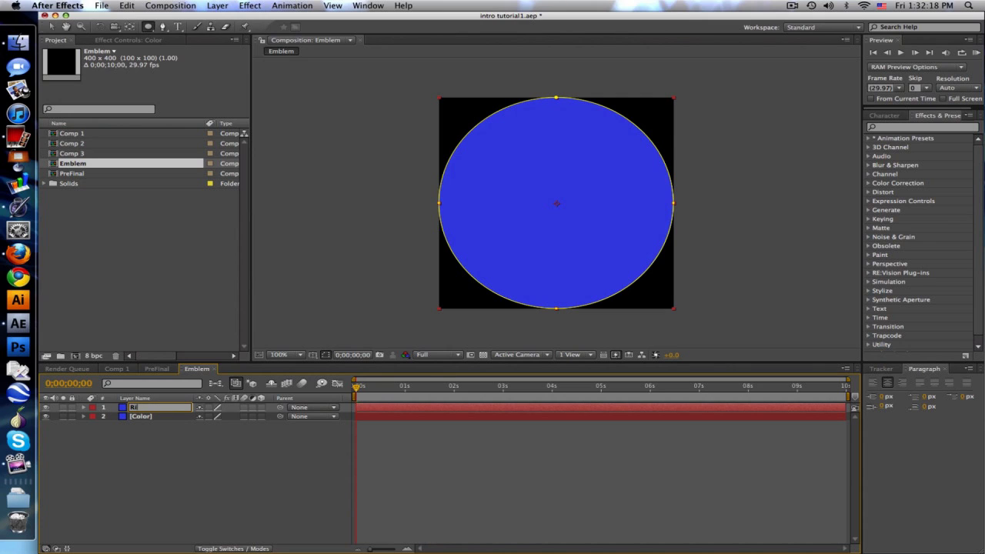
pyautogui.write('Rim Outted')
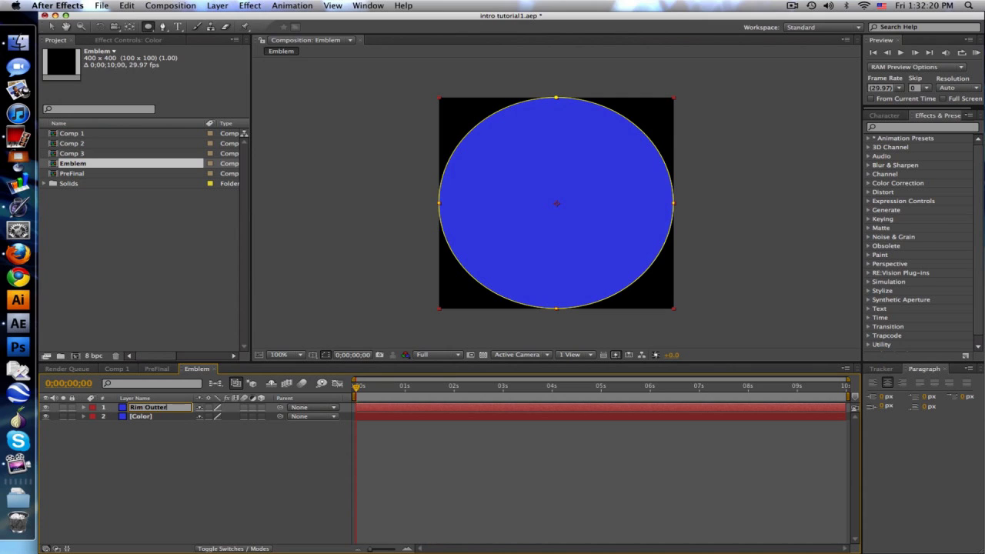
pyautogui.click(147, 406)
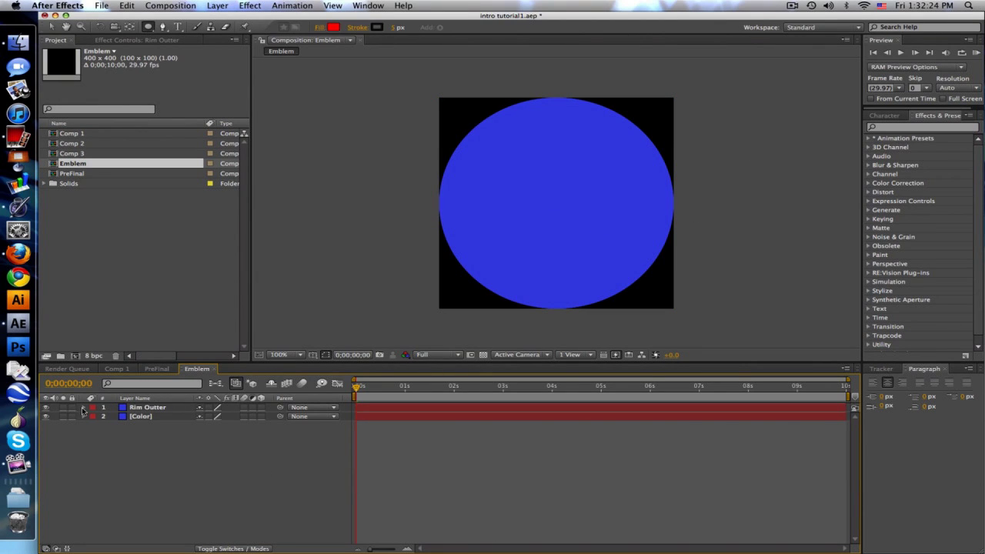
# Set the second mask to Subtract so the circle becomes a hollow ring, then search for Ramp
pyautogui.click(84, 406)
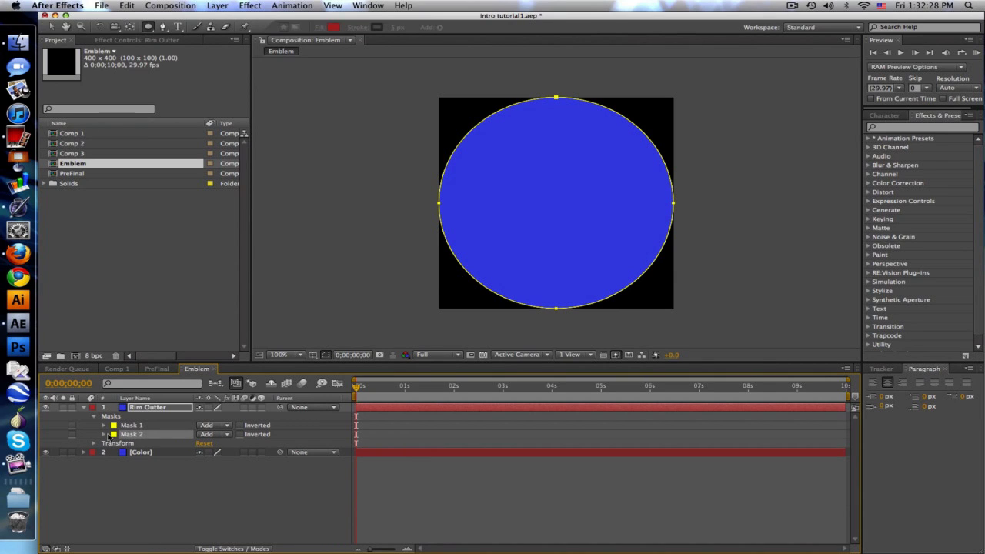
pyautogui.click(214, 434)
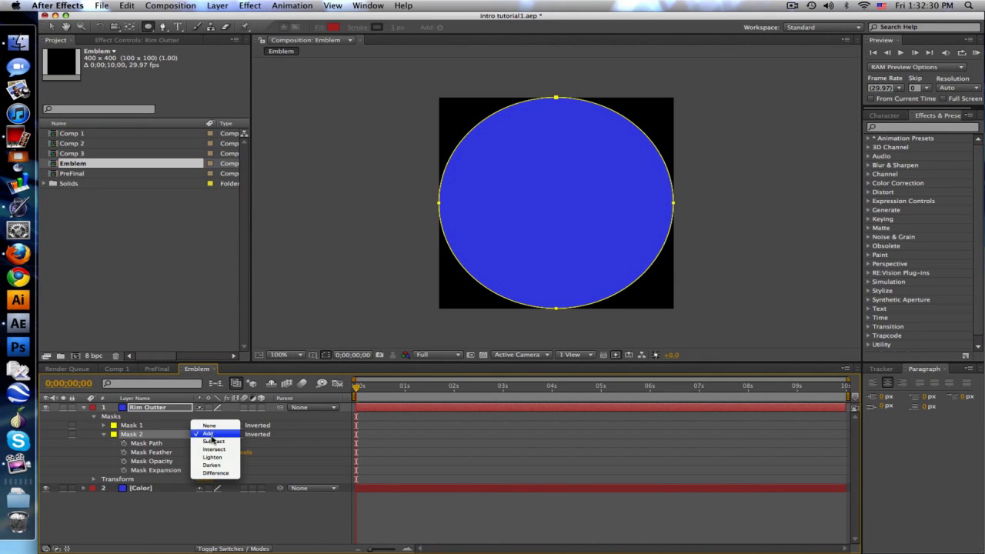
pyautogui.click(214, 441)
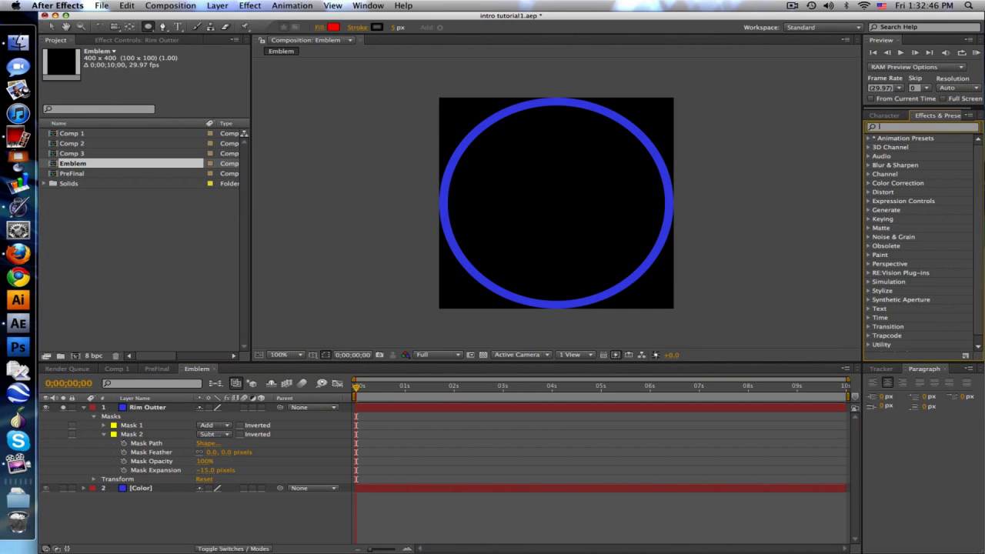
pyautogui.write('ramp')
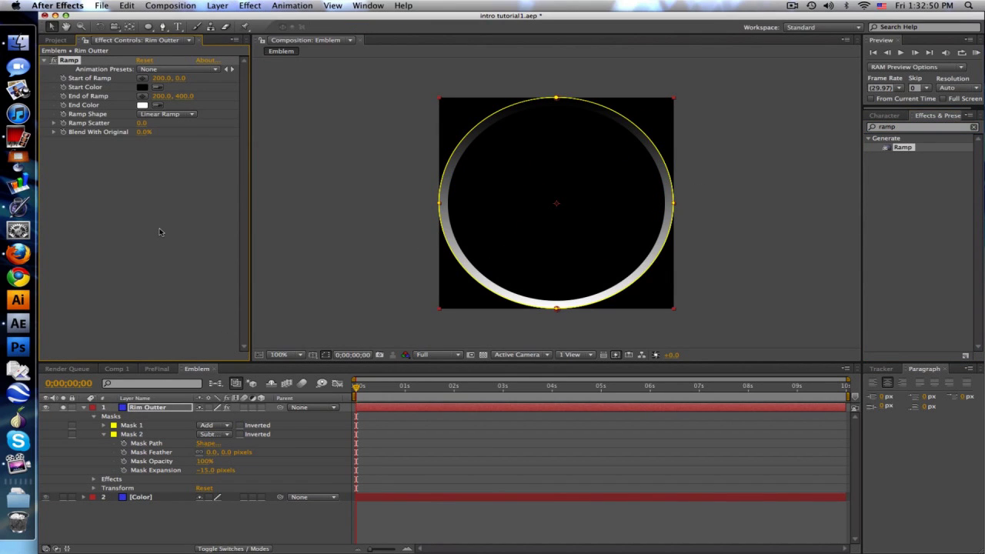
# Set the Ramp's start and end colours to silver-grey metallic tones
pyautogui.click(142, 86)
pyautogui.write('CCCCCC')
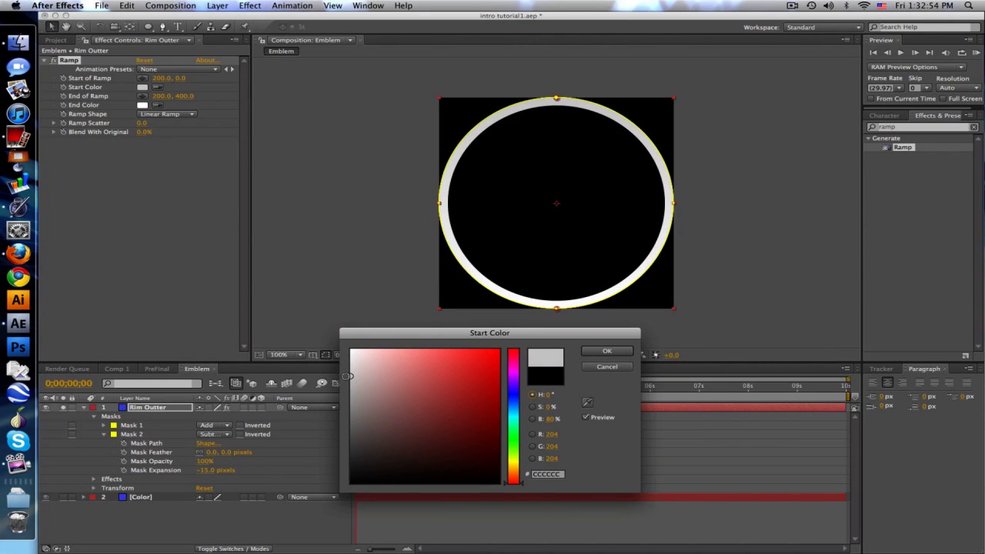
pyautogui.click(606, 351)
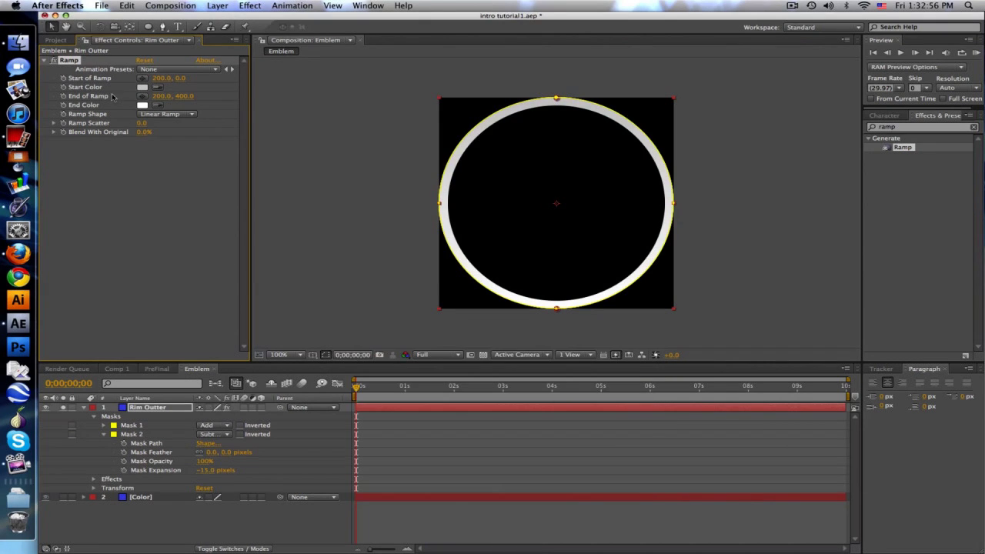
pyautogui.click(141, 105)
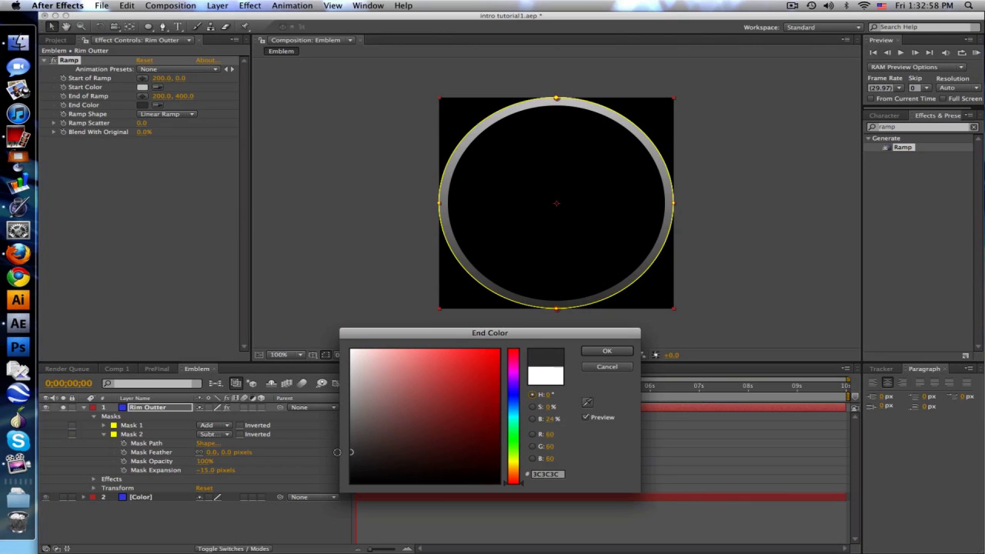
pyautogui.click(606, 351)
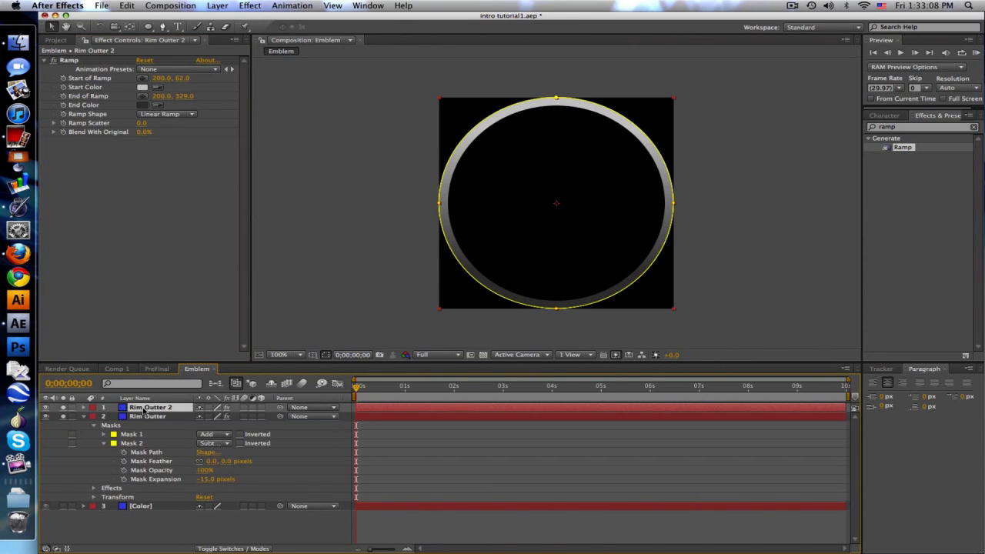
# Rename the duplicated ring layer to Rim Inner
pyautogui.doubleClick(150, 406)
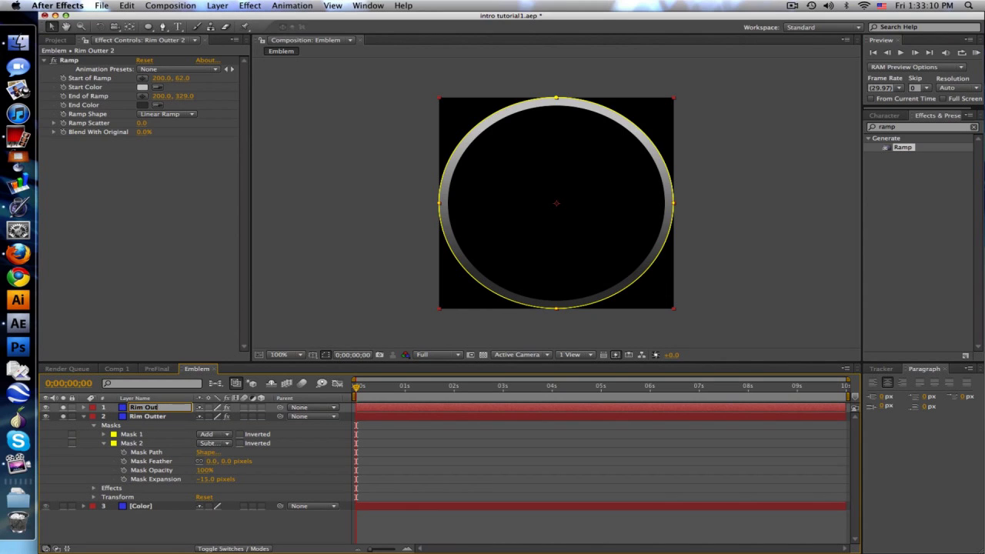
pyautogui.doubleClick(145, 406)
pyautogui.write('Inner')
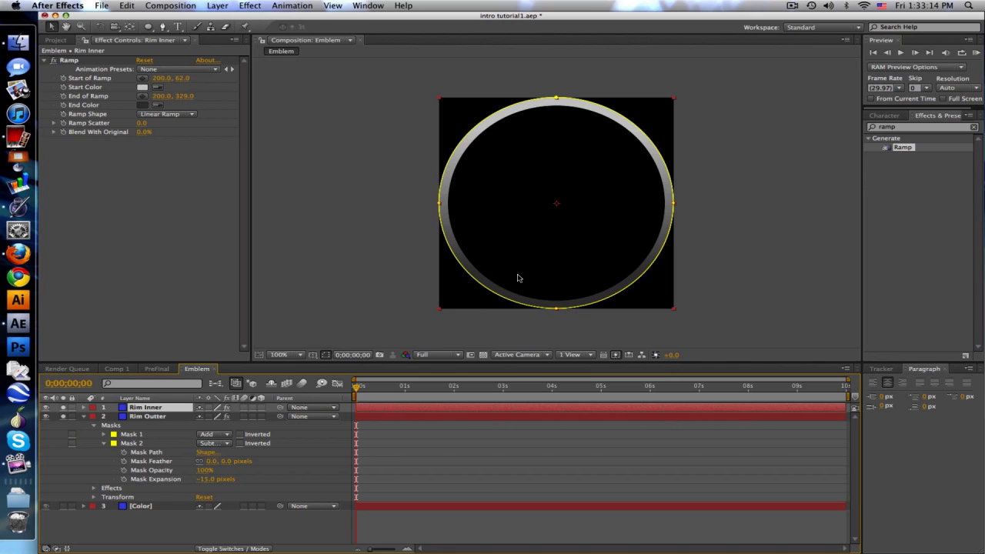
pyautogui.click(148, 416)
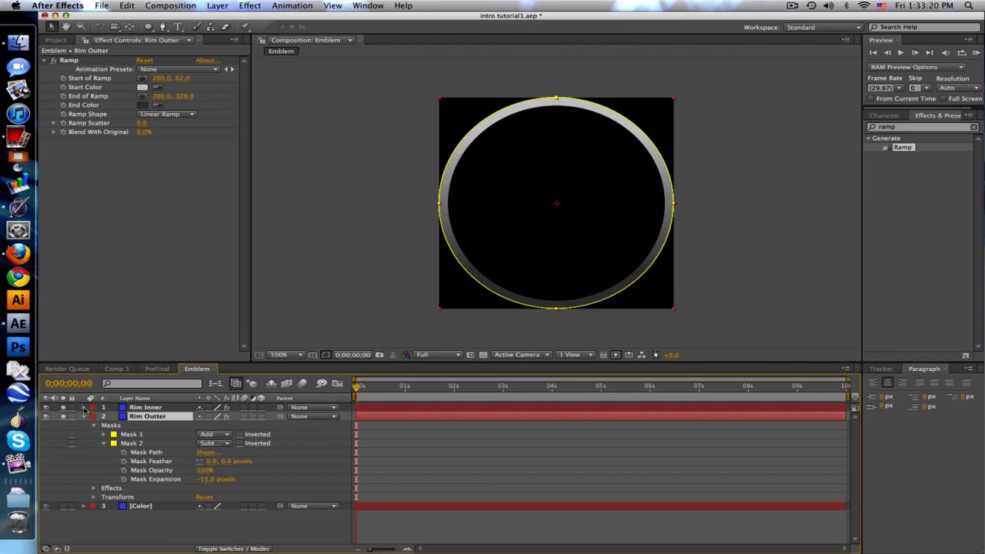
# Adjust Rim Inner's mask expansion to make a thinner inner ring with reversed shading
pyautogui.click(85, 407)
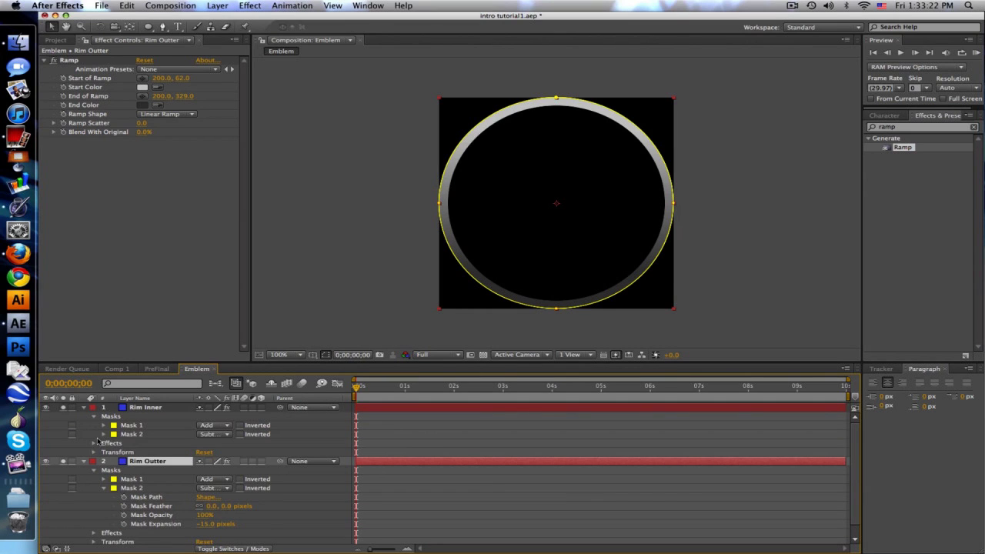
pyautogui.click(105, 425)
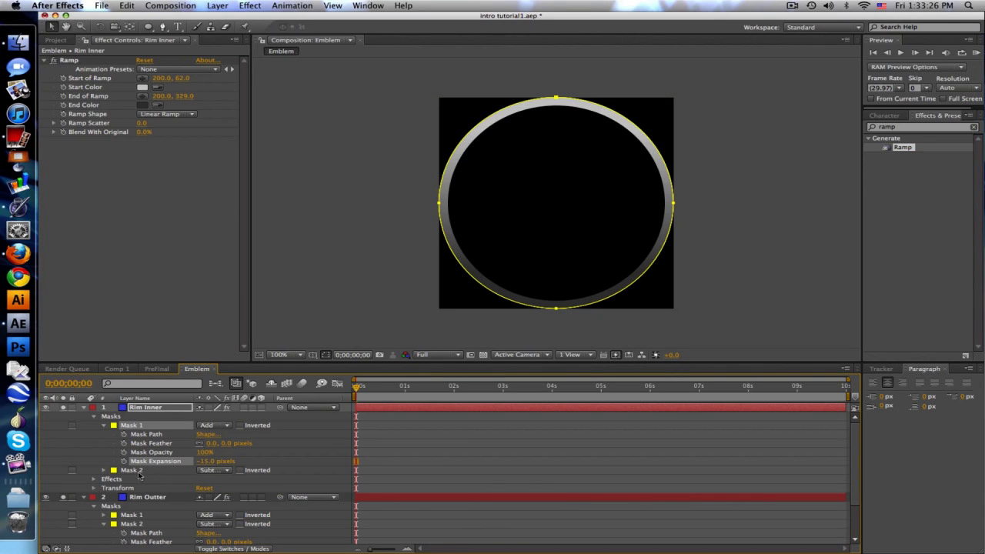
pyautogui.click(105, 469)
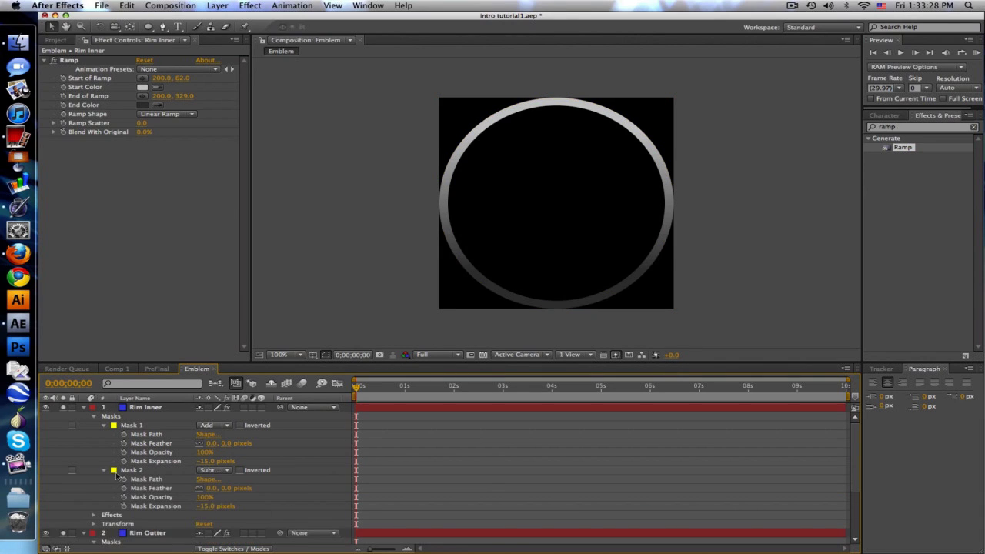
pyautogui.doubleClick(215, 505)
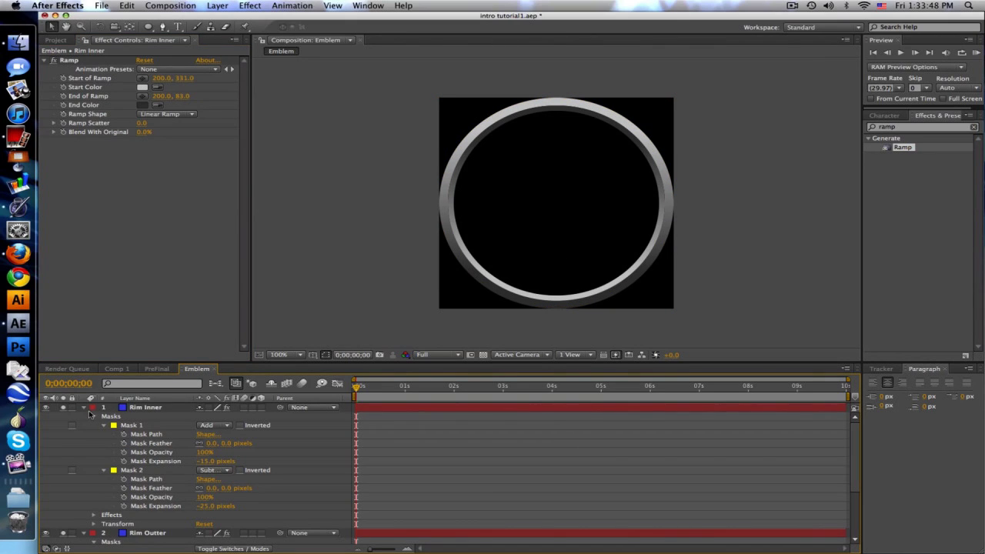
pyautogui.click(83, 406)
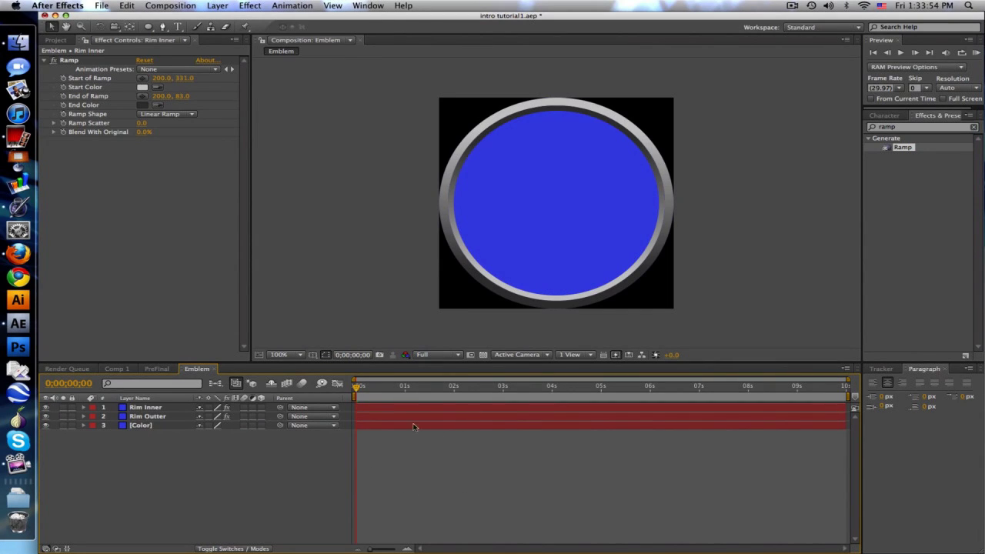
pyautogui.moveTo(322, 218)
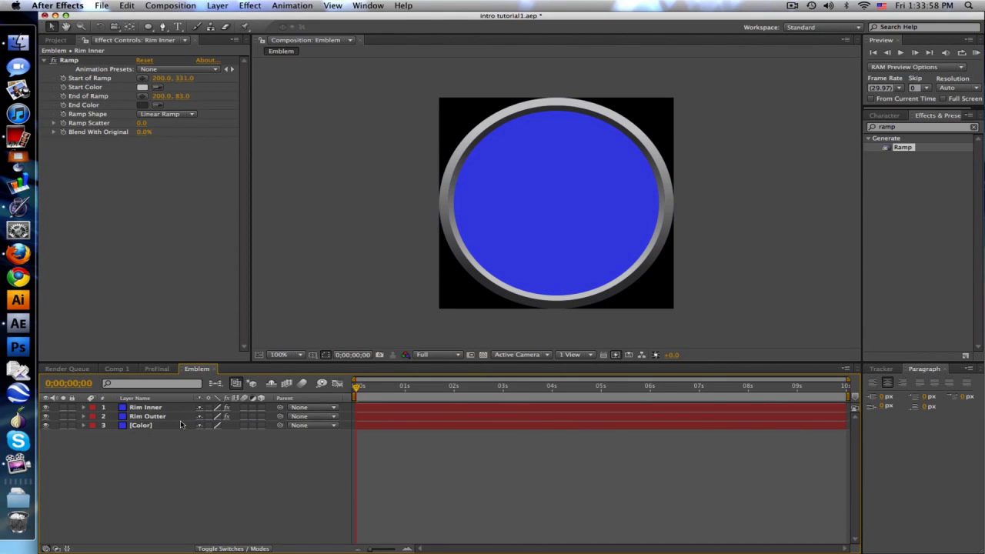
# Duplicate the Color layer, place a copy between the rims and name it Energy
pyautogui.click(140, 425)
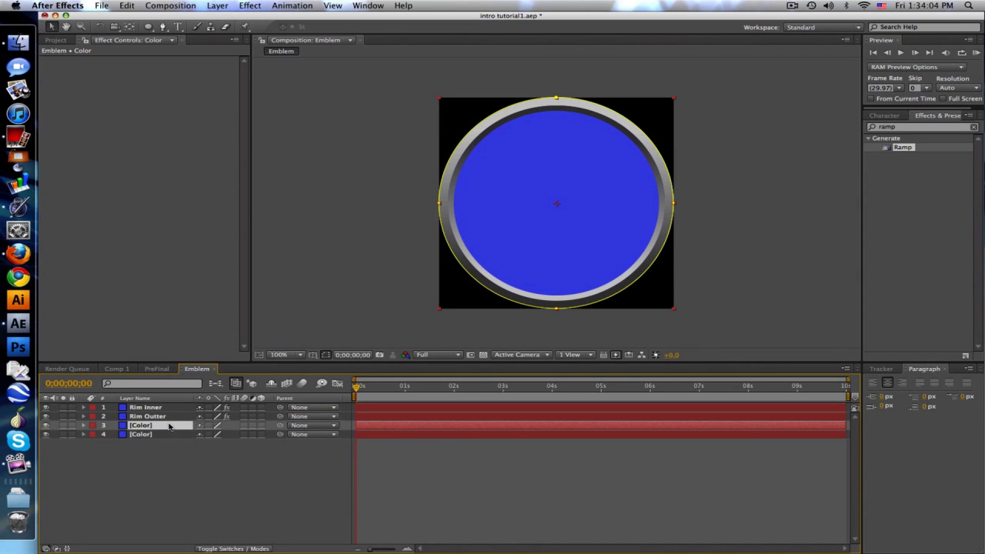
pyautogui.moveTo(146, 415); pyautogui.dragTo(146, 425)
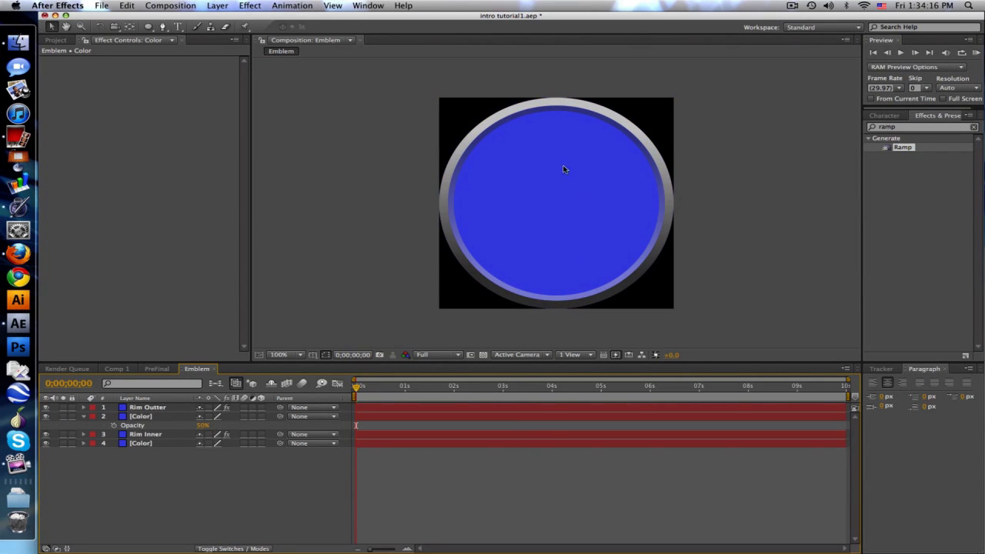
pyautogui.moveTo(597, 193)
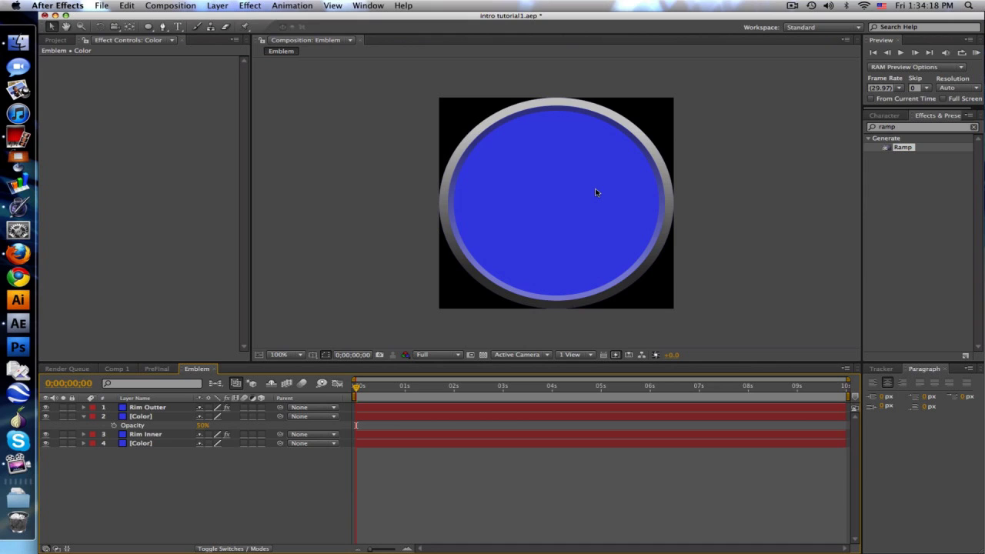
pyautogui.moveTo(569, 252)
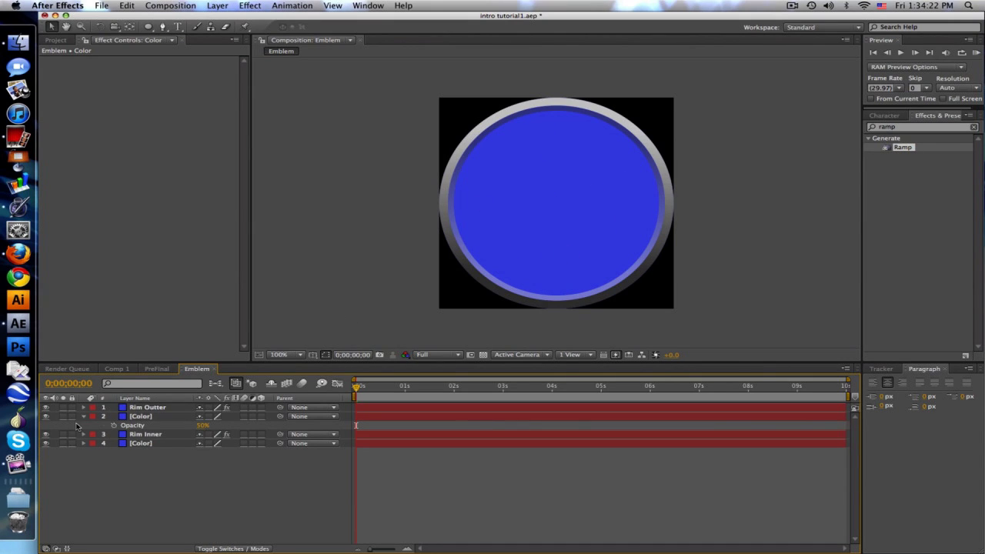
pyautogui.click(83, 416)
pyautogui.write('Energy')
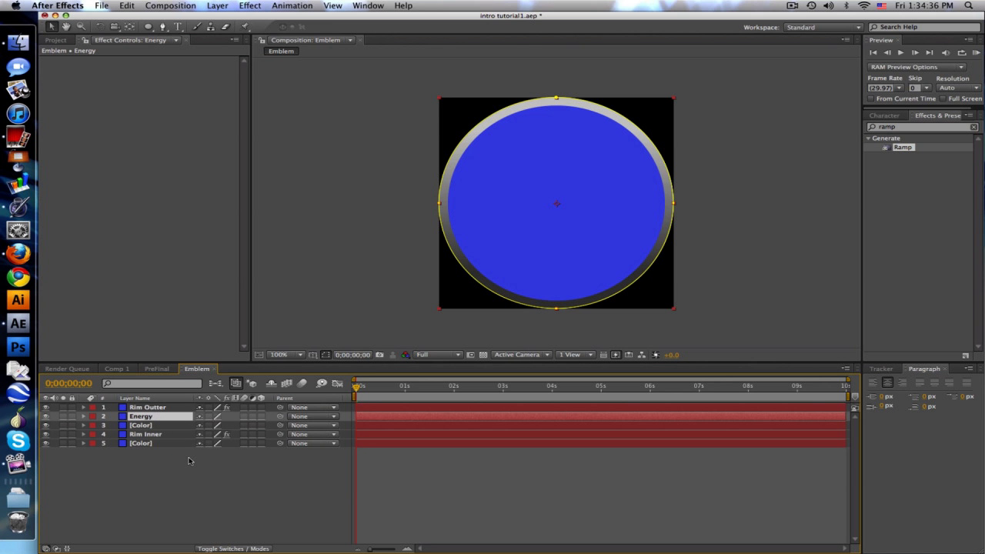
# Apply Fractal Noise and CC Vector Blur to the Energy layer
pyautogui.click(148, 406)
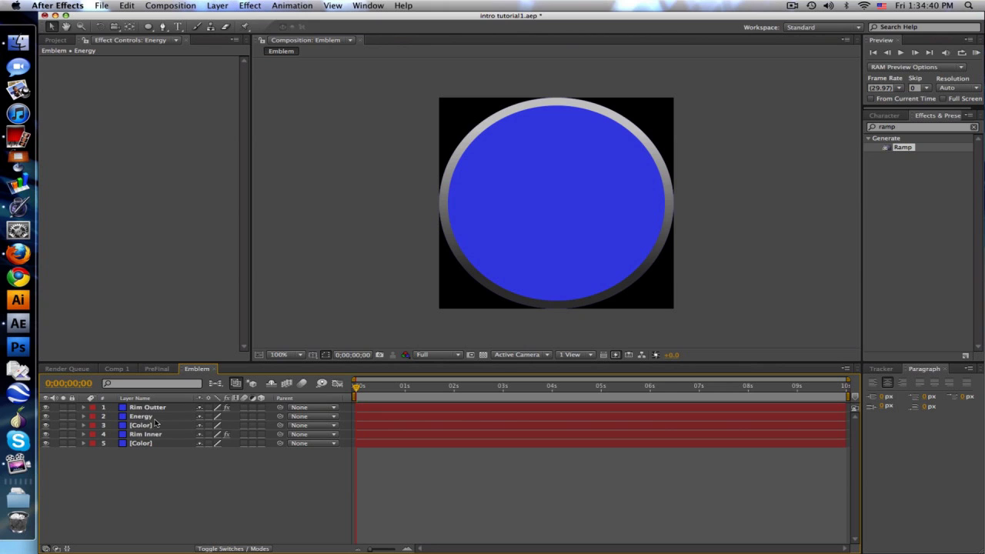
pyautogui.click(141, 415)
pyautogui.write('fract')
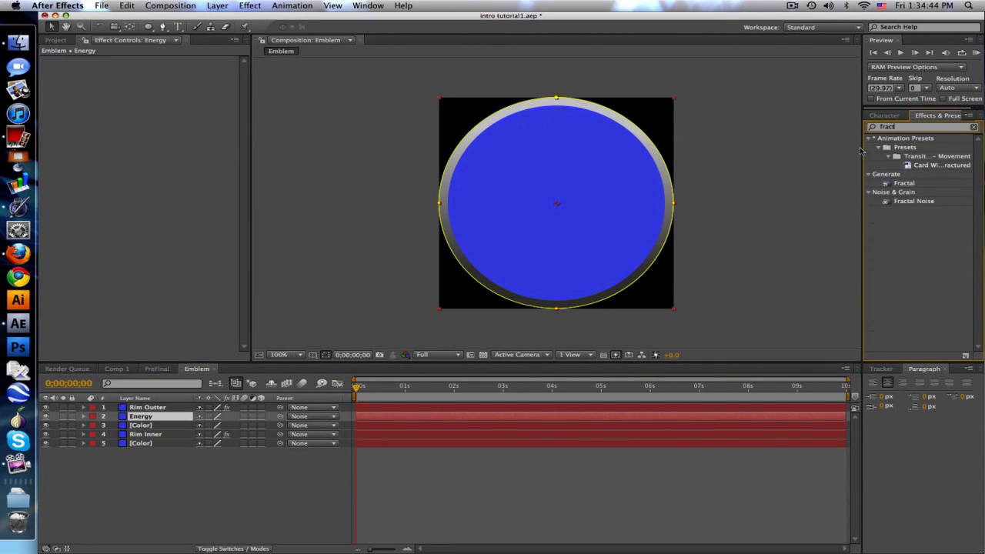
pyautogui.doubleClick(914, 200)
pyautogui.write('vector')
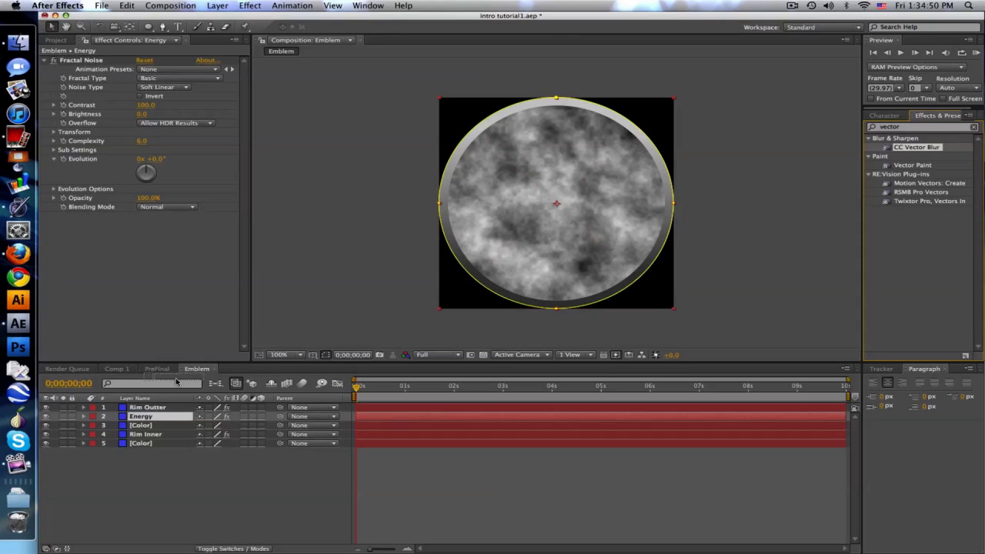
pyautogui.doubleClick(917, 148)
pyautogui.write('satur')
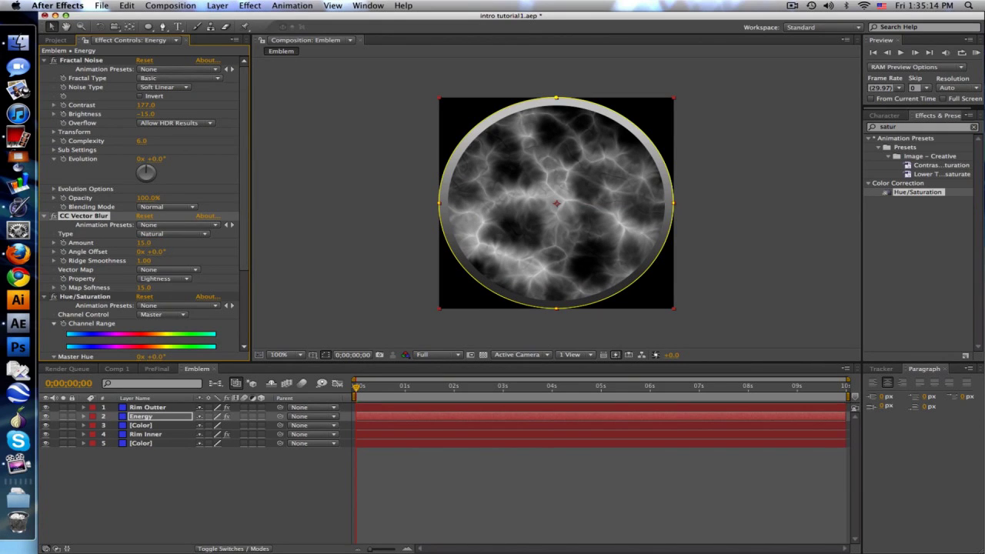
# Colorize the Energy layer's Hue/Saturation so the fractal pattern is tinted electric blue
pyautogui.click(45, 60)
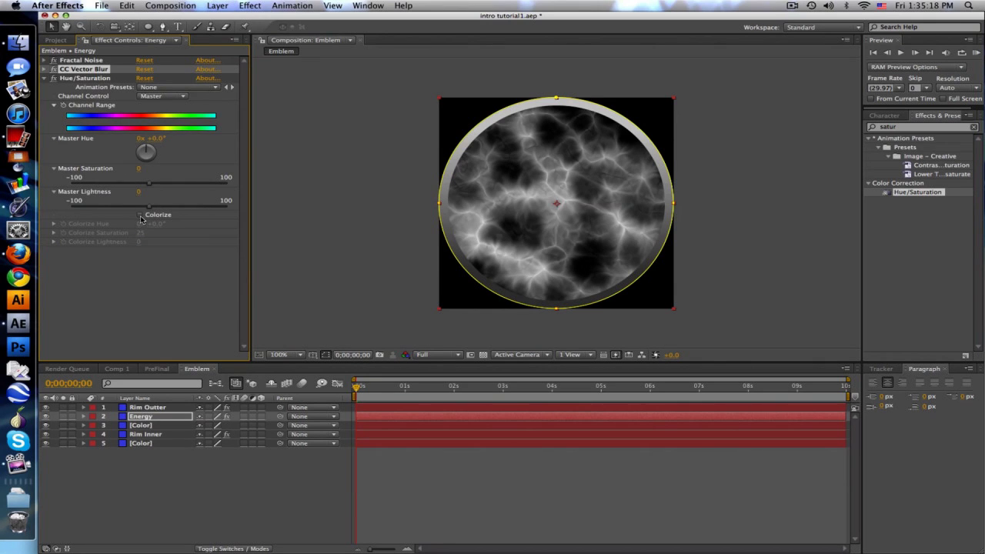
pyautogui.click(138, 215)
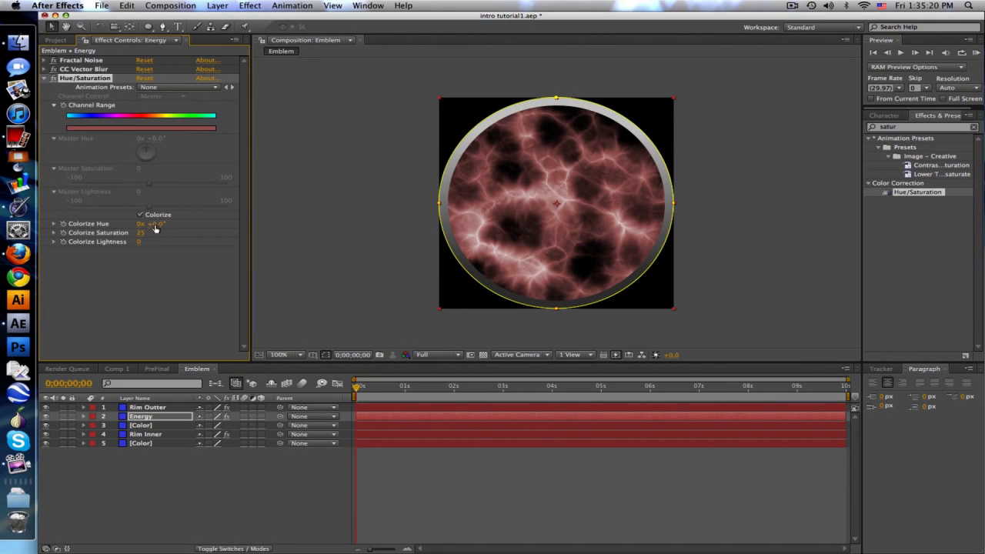
pyautogui.moveTo(154, 223); pyautogui.dragTo(184, 223)
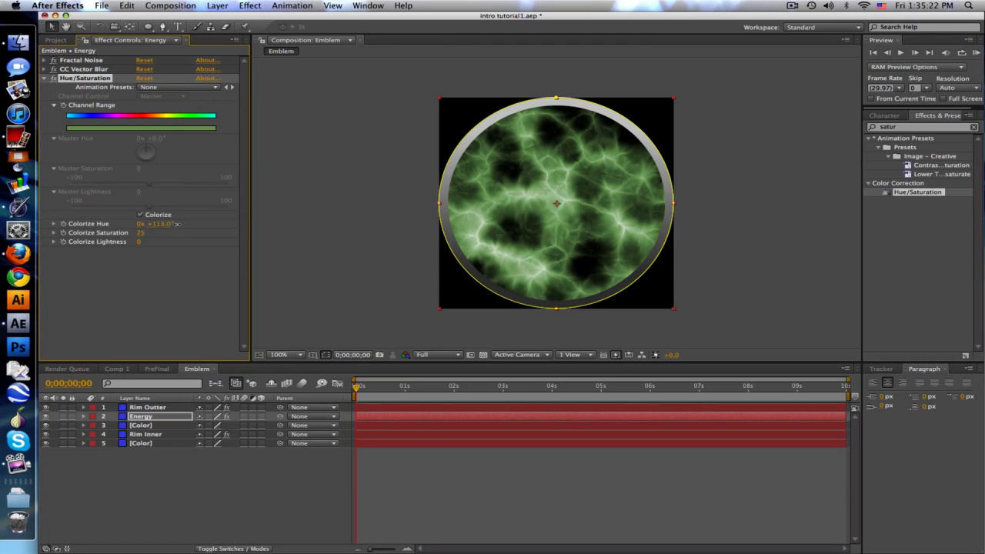
pyautogui.moveTo(153, 223); pyautogui.dragTo(163, 223)
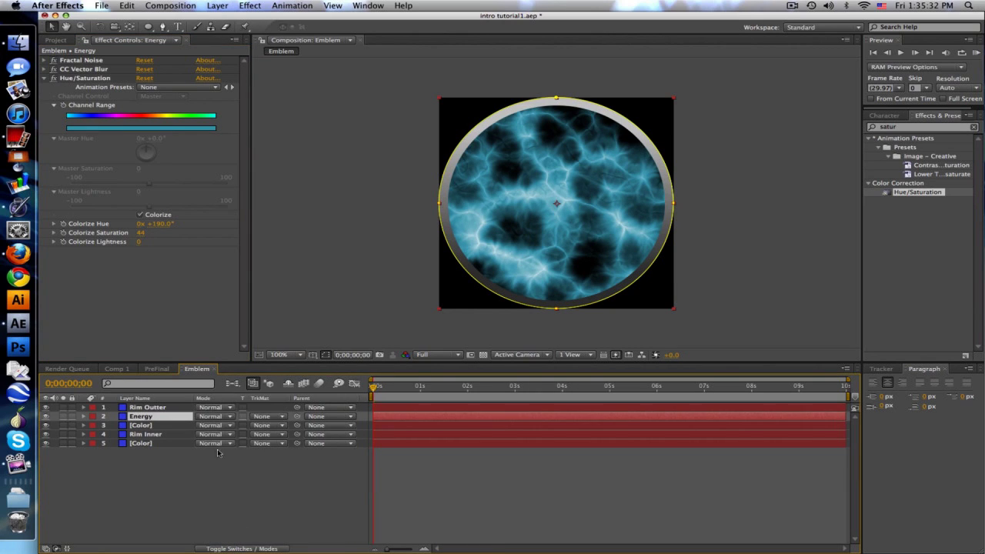
# Set the Energy layer's blending mode to Add and collapse the Hue/Saturation settings
pyautogui.click(216, 416)
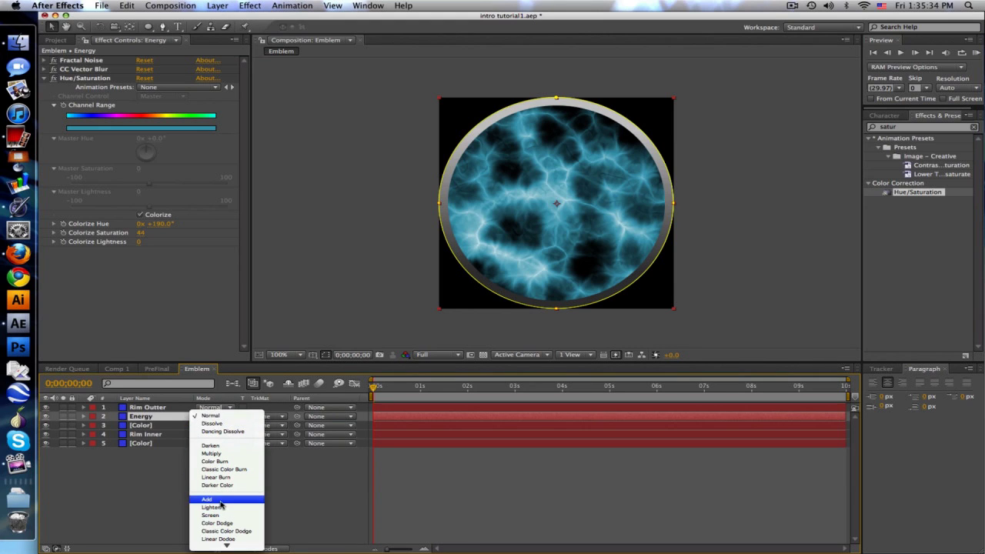
pyautogui.click(206, 499)
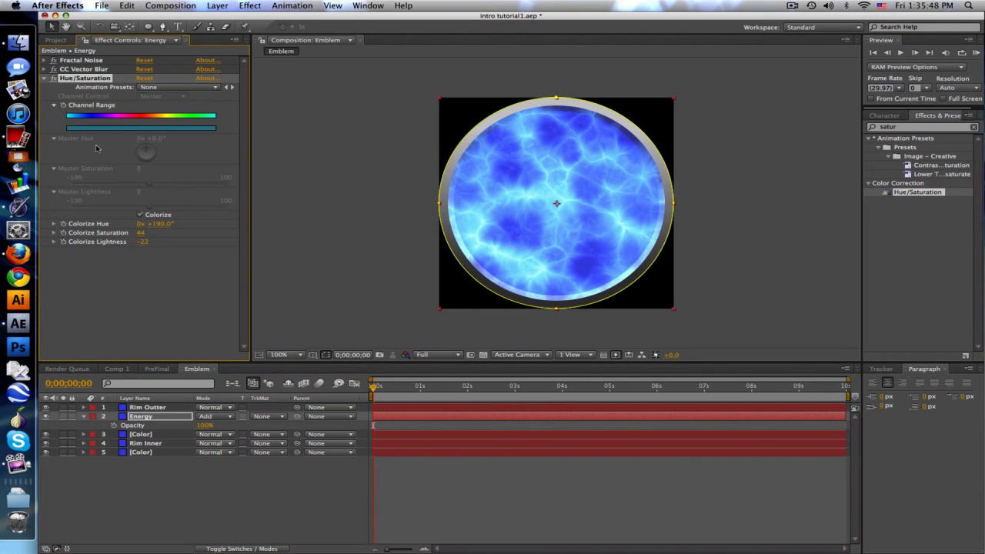
pyautogui.click(43, 77)
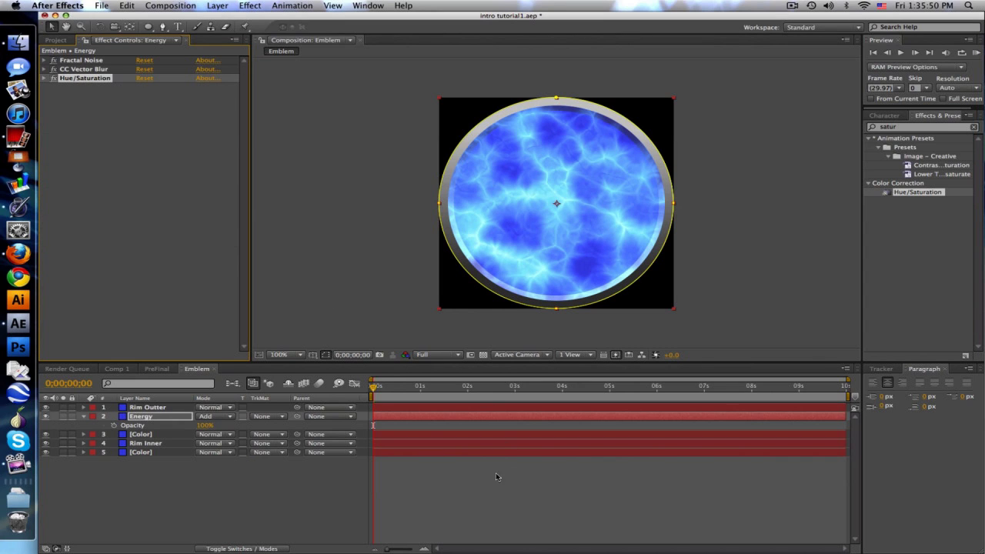
pyautogui.click(709, 386)
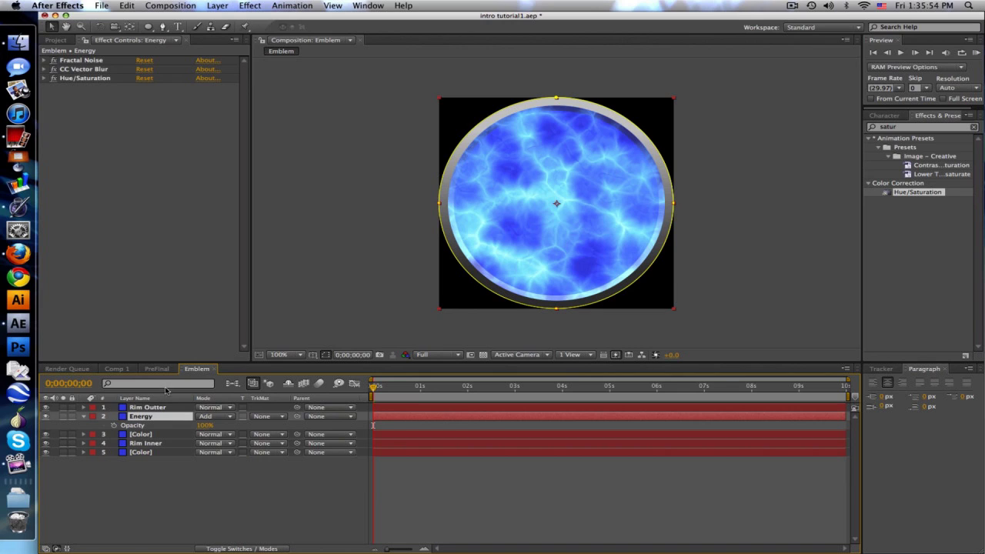
pyautogui.click(45, 60)
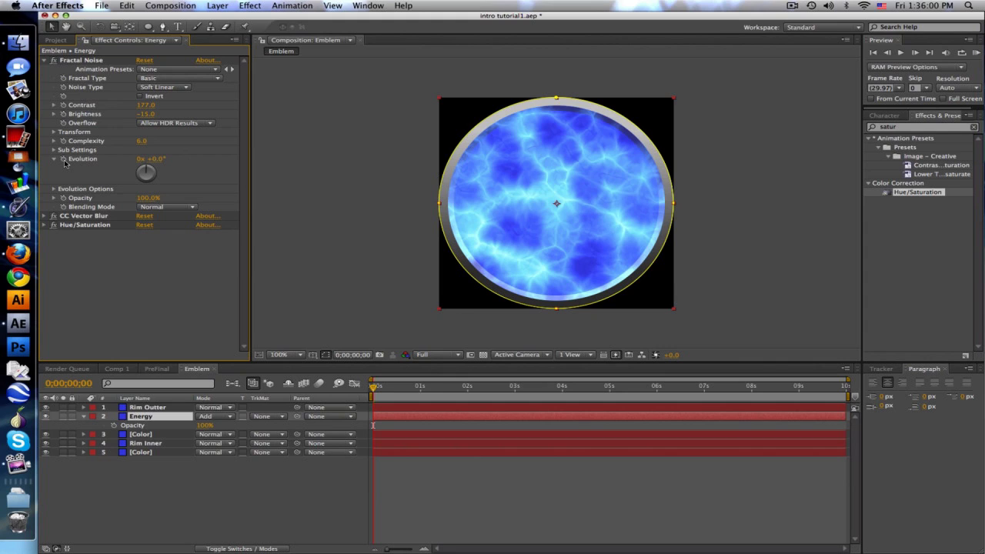
# Drive Fractal Noise Evolution with the expression time*2 so the texture animates
pyautogui.click(65, 158)
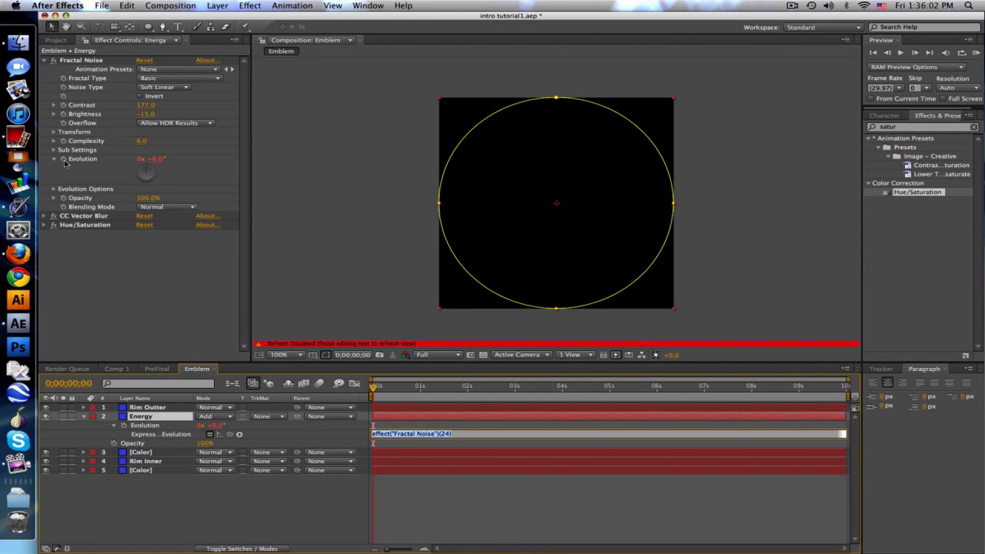
pyautogui.write('time*250')
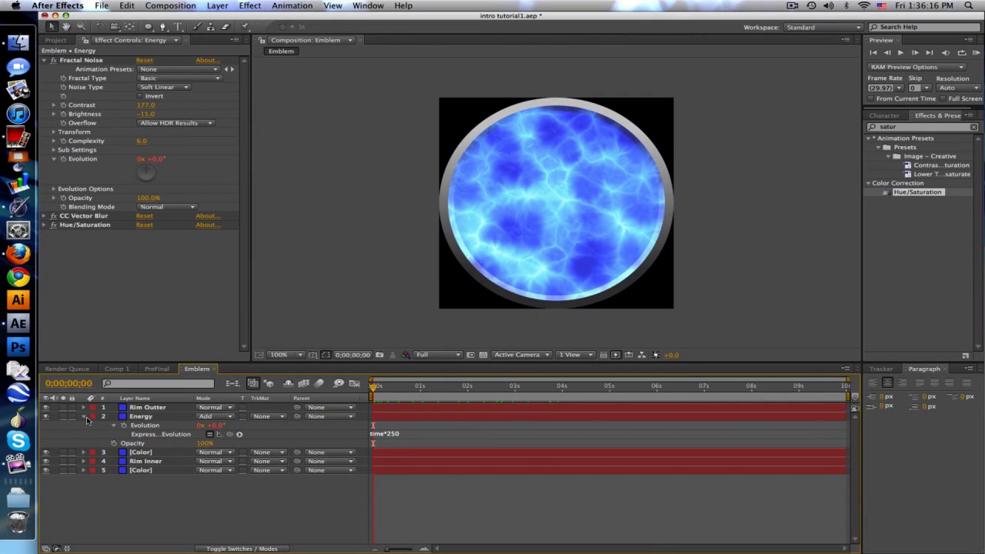
pyautogui.click(83, 415)
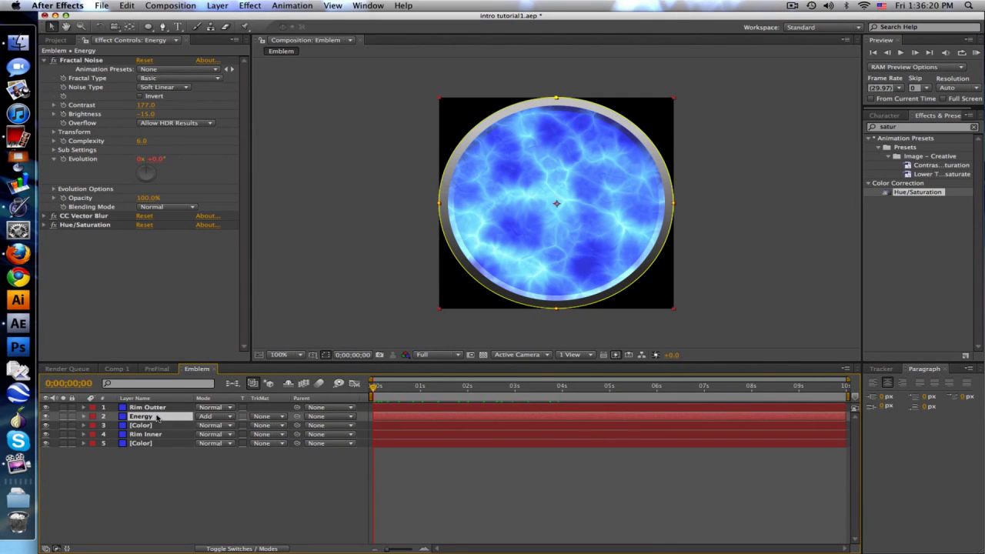
# Set the Energy layer's Mask 2 to Subtract with feather and contracted expansion
pyautogui.click(83, 415)
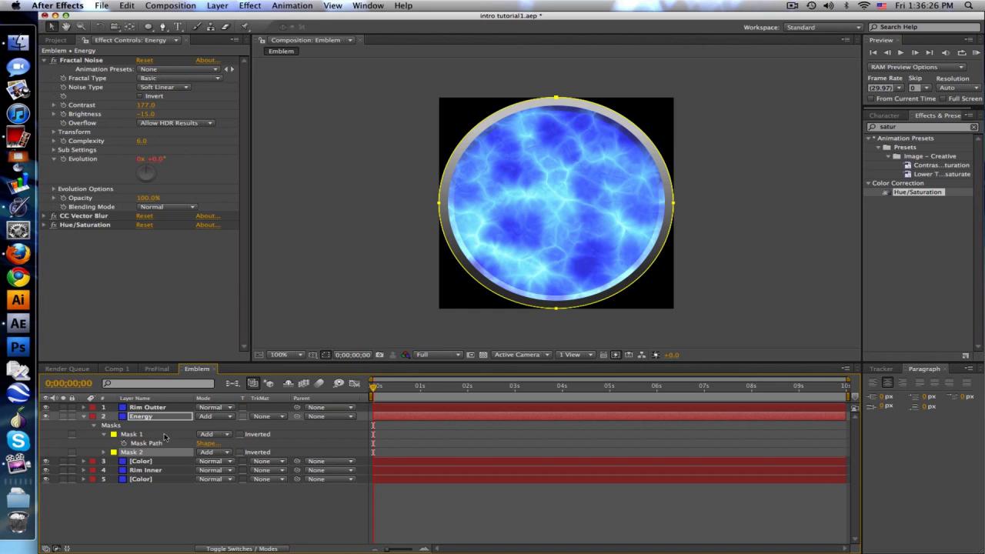
pyautogui.click(105, 452)
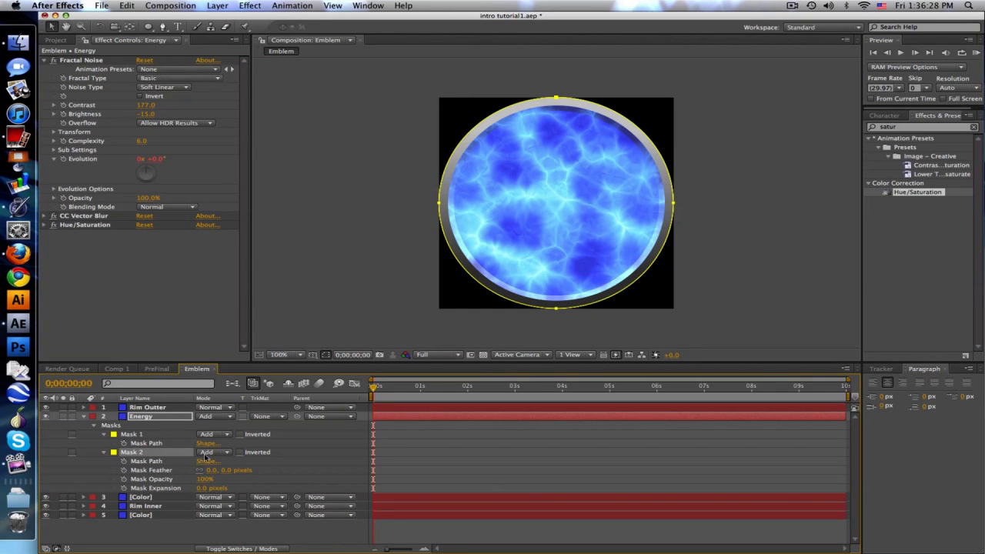
pyautogui.click(215, 453)
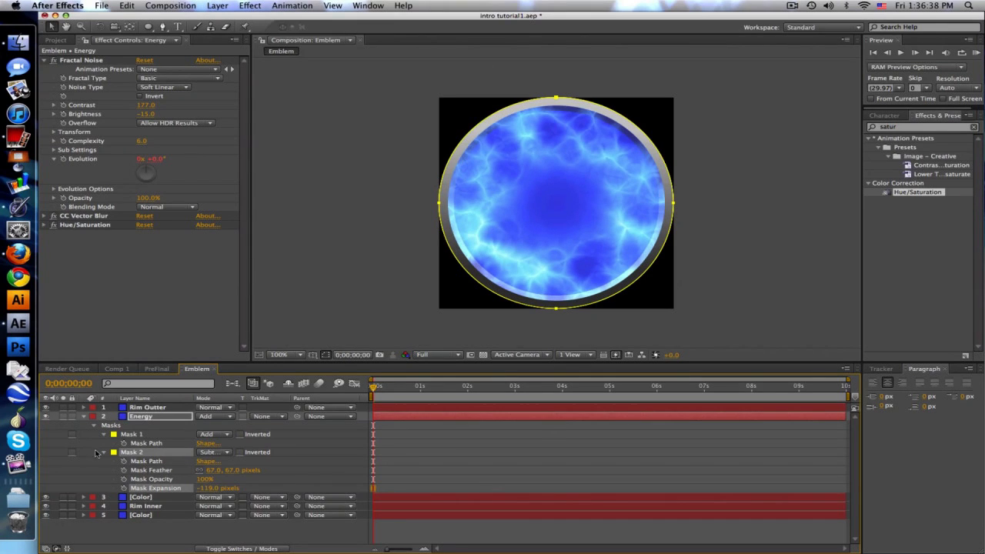
pyautogui.click(92, 425)
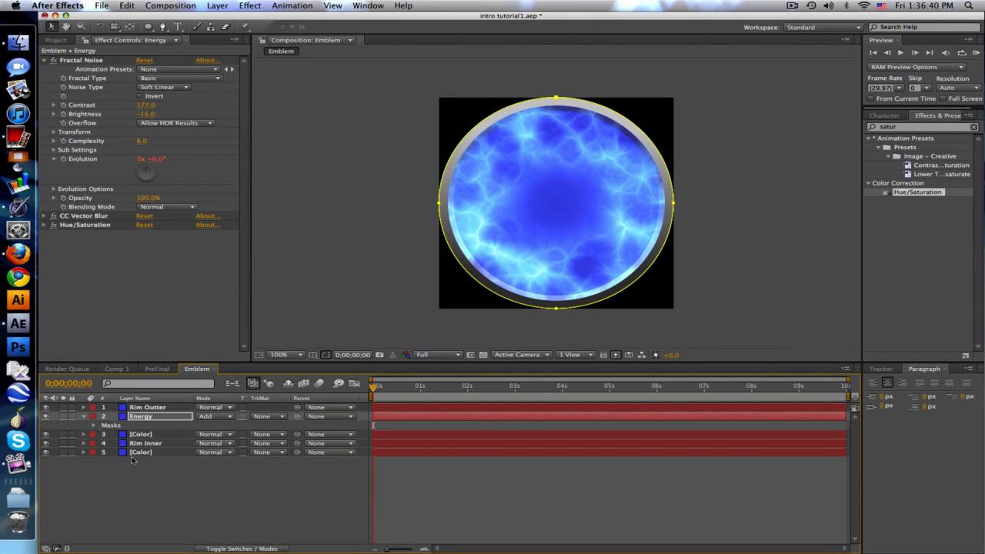
pyautogui.click(83, 415)
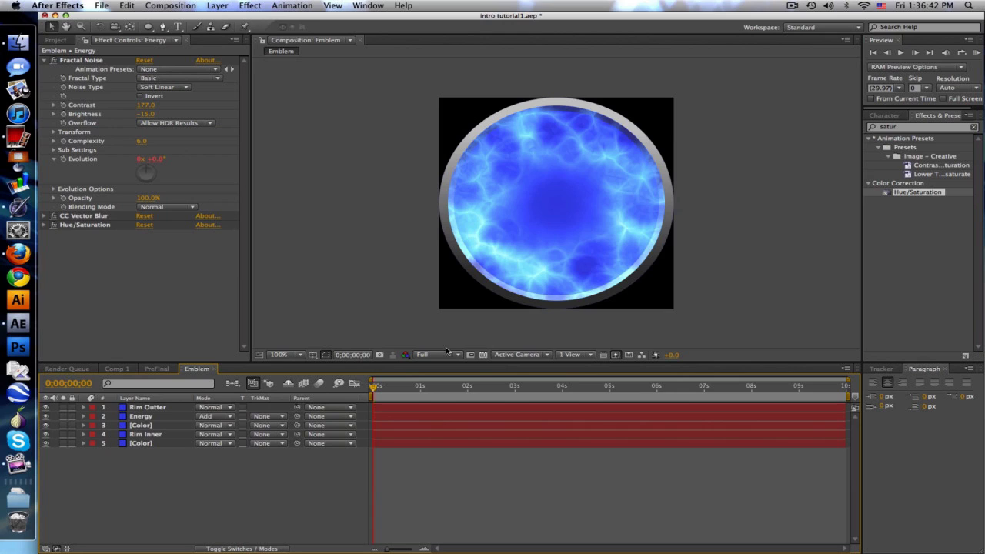
pyautogui.moveTo(439, 354)
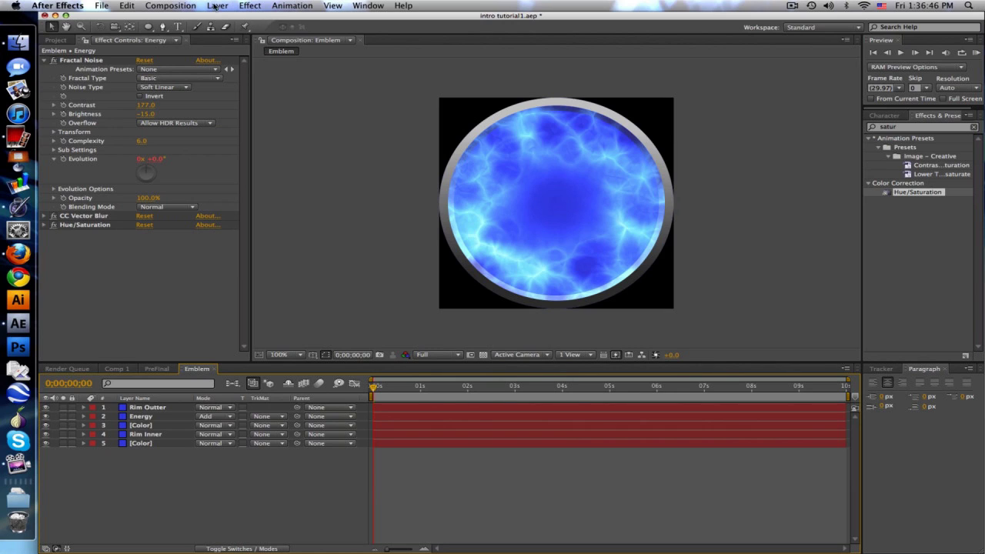
# Create a text layer reading 'B' over the emblem with the Horizontal Type tool
pyautogui.click(883, 116)
pyautogui.write('B')
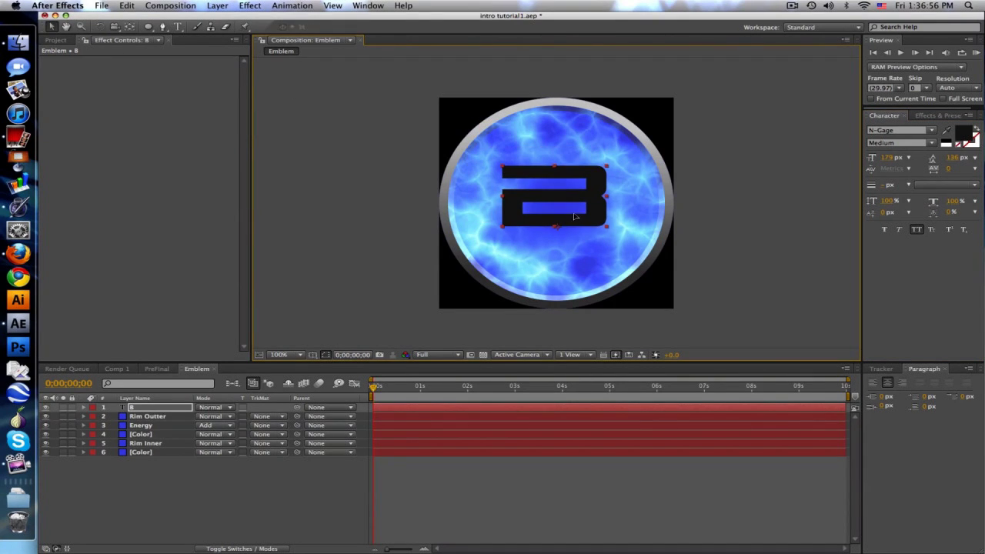
pyautogui.click(546, 234)
pyautogui.write('S')
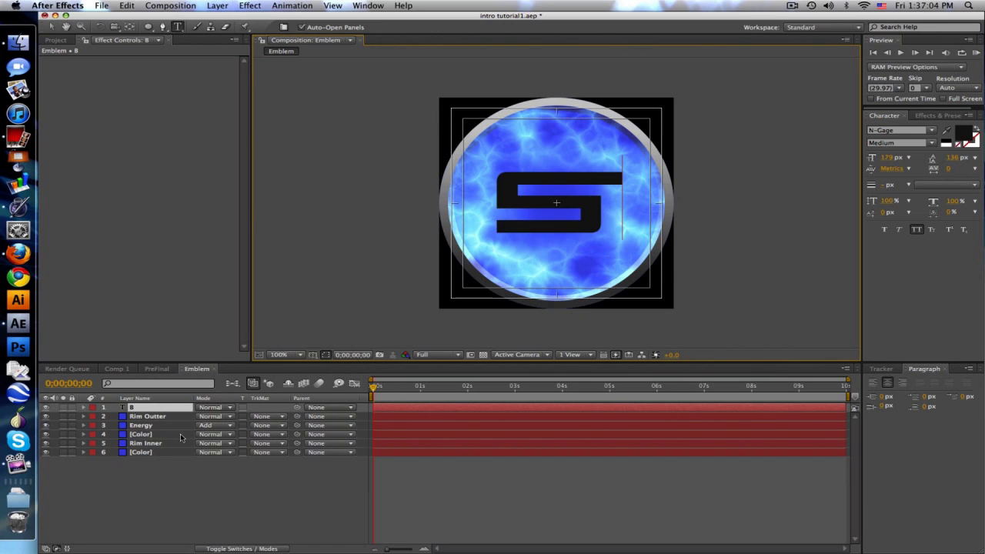
pyautogui.write('B')
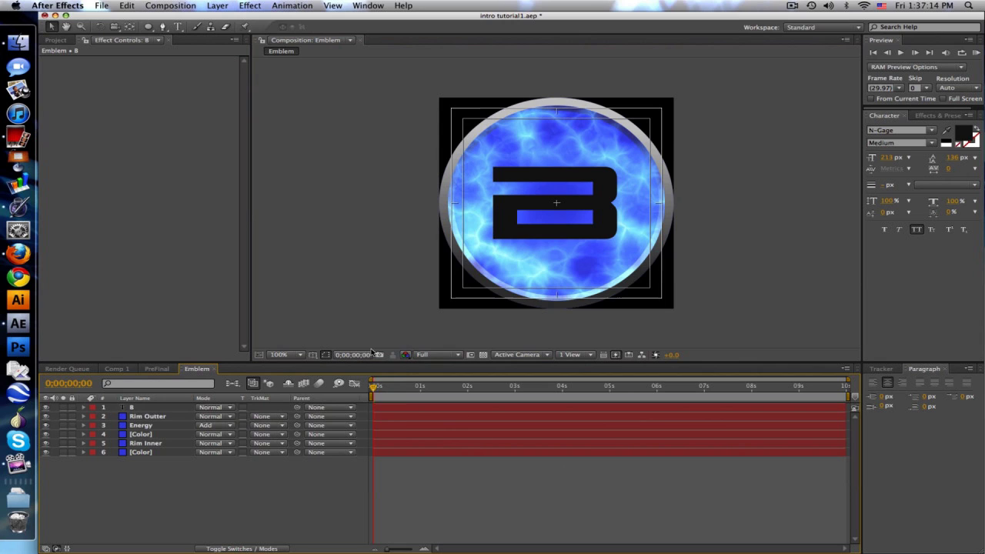
pyautogui.click(935, 115)
pyautogui.write('ramp')
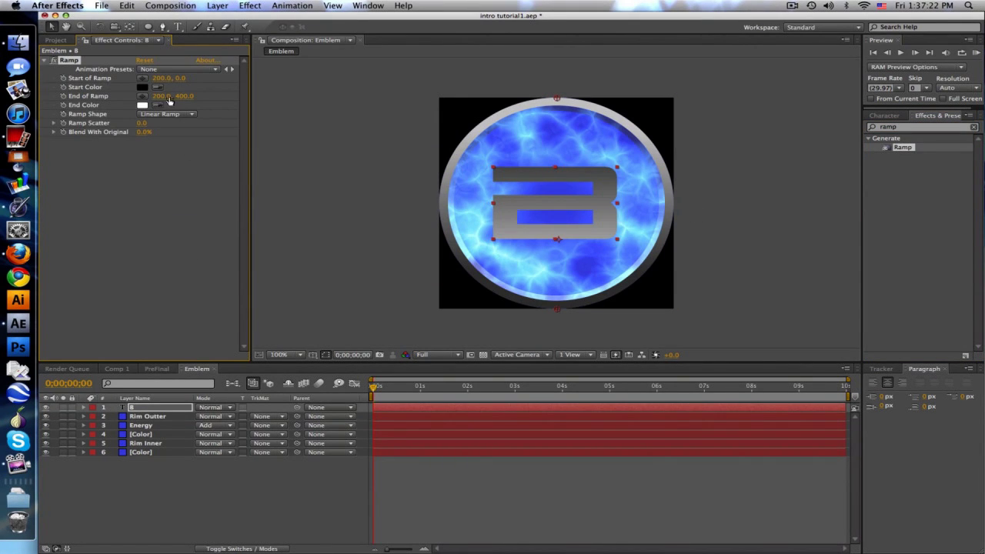
# Set the Ramp effect's start and end colours to give the B a grey gradient
pyautogui.click(141, 105)
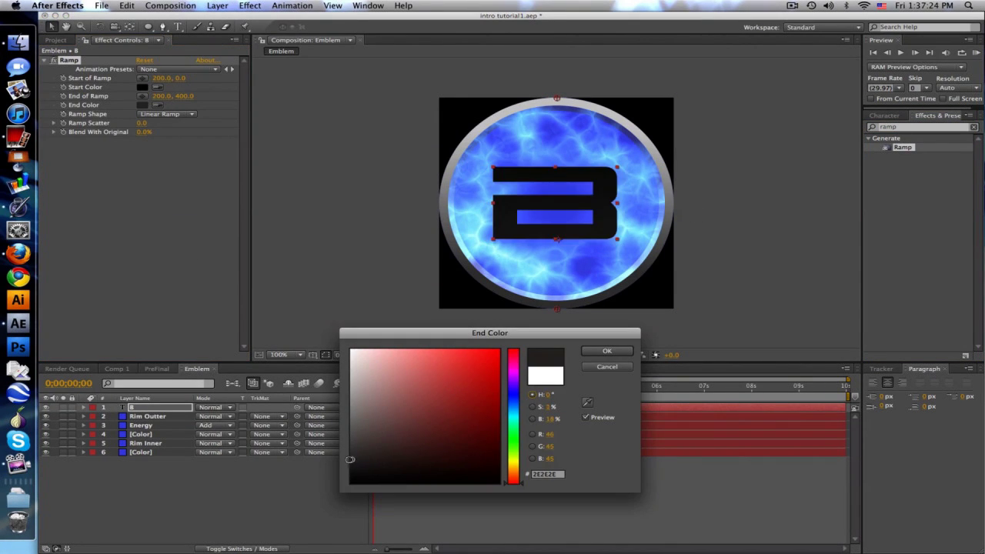
pyautogui.click(606, 350)
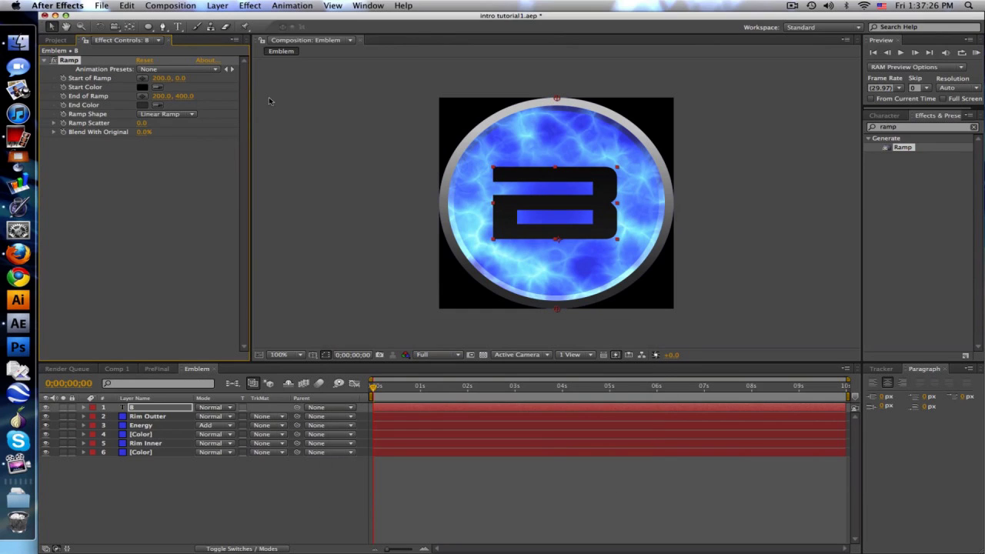
pyautogui.click(142, 86)
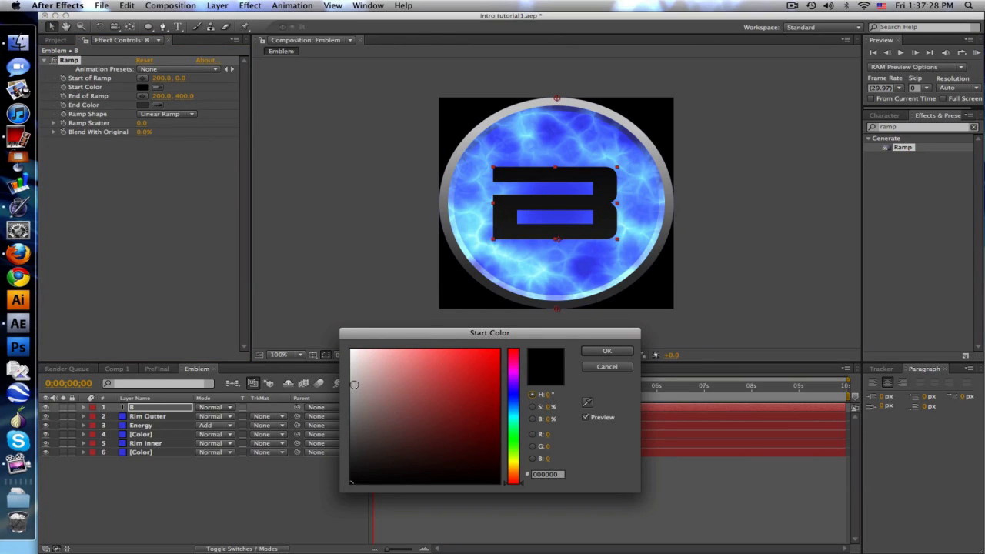
pyautogui.click(606, 351)
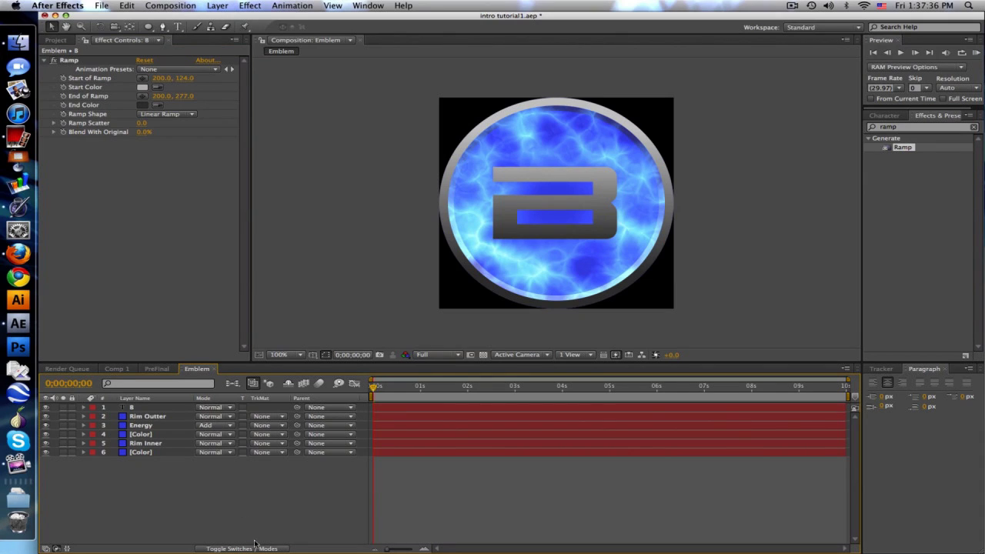
pyautogui.moveTo(541, 256)
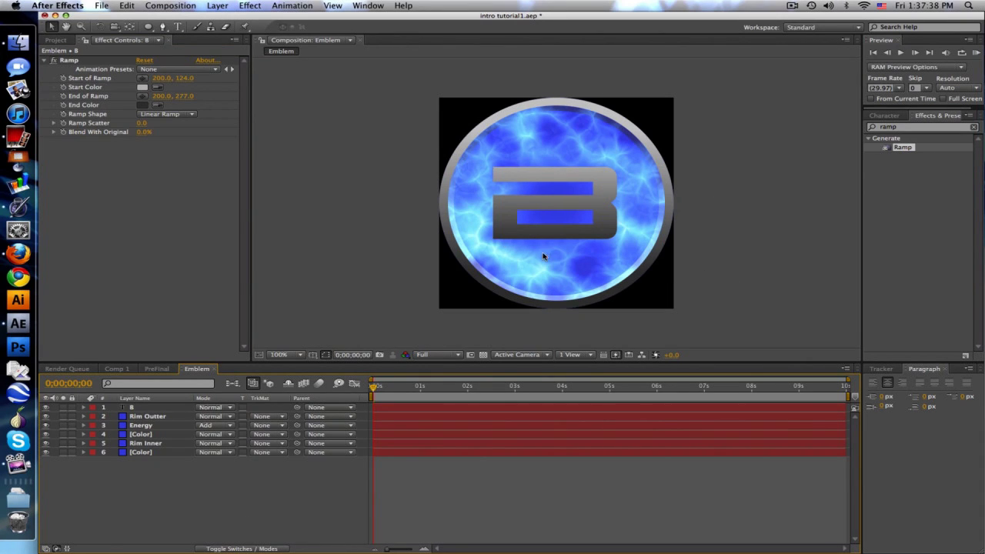
# Move the B layer below Energy and select it for duplicating
pyautogui.click(132, 406)
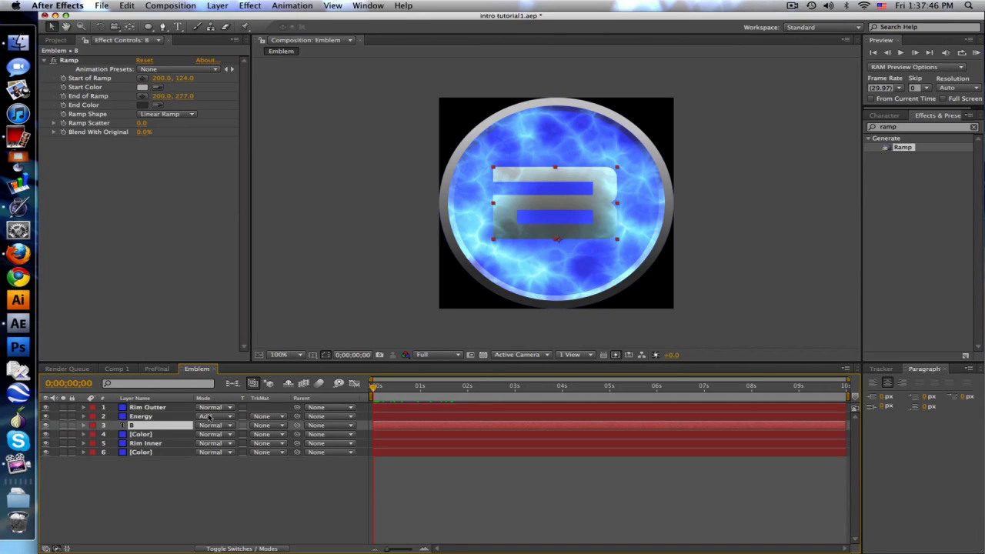
pyautogui.click(141, 416)
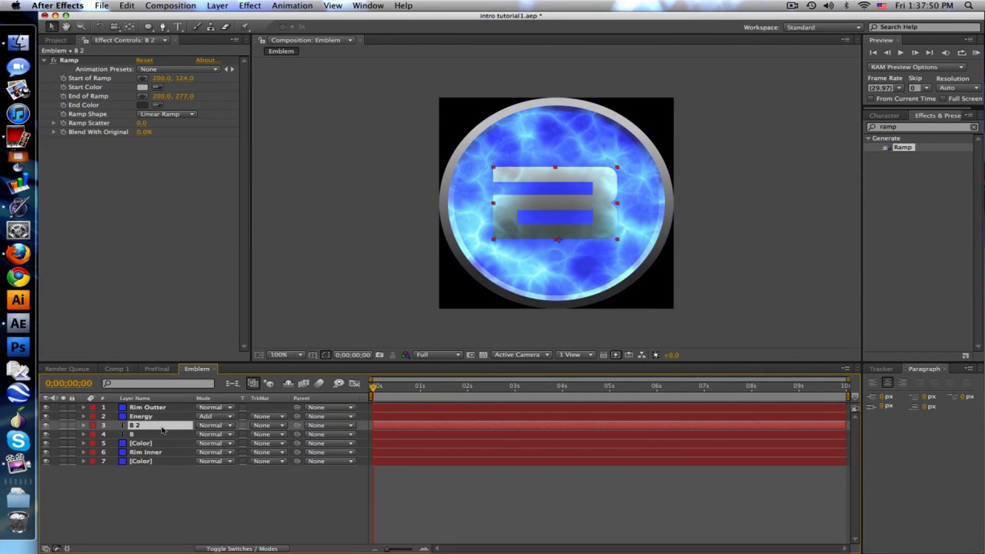
# Reveal the duplicated B layer's switches and give its Ramp a lighter start colour
pyautogui.click(135, 434)
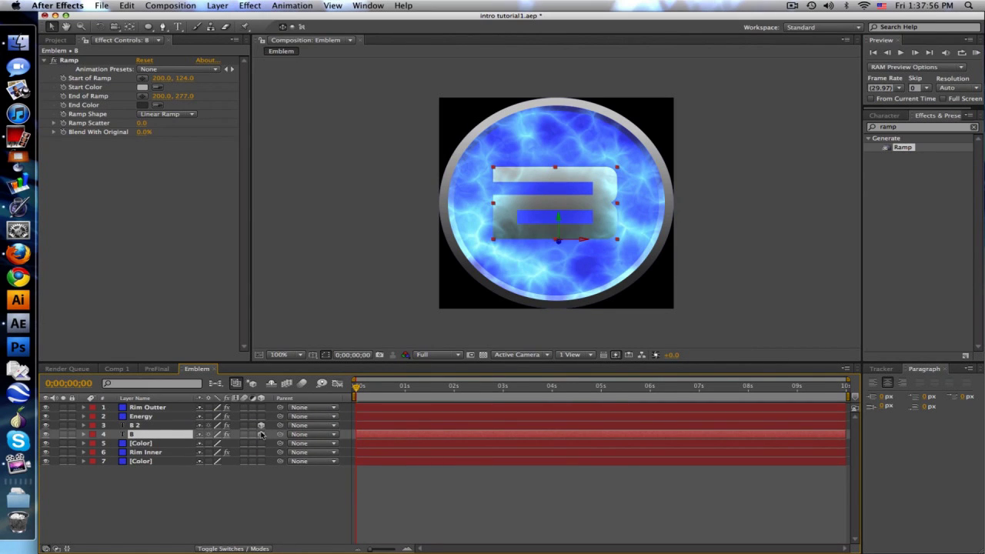
pyautogui.click(84, 434)
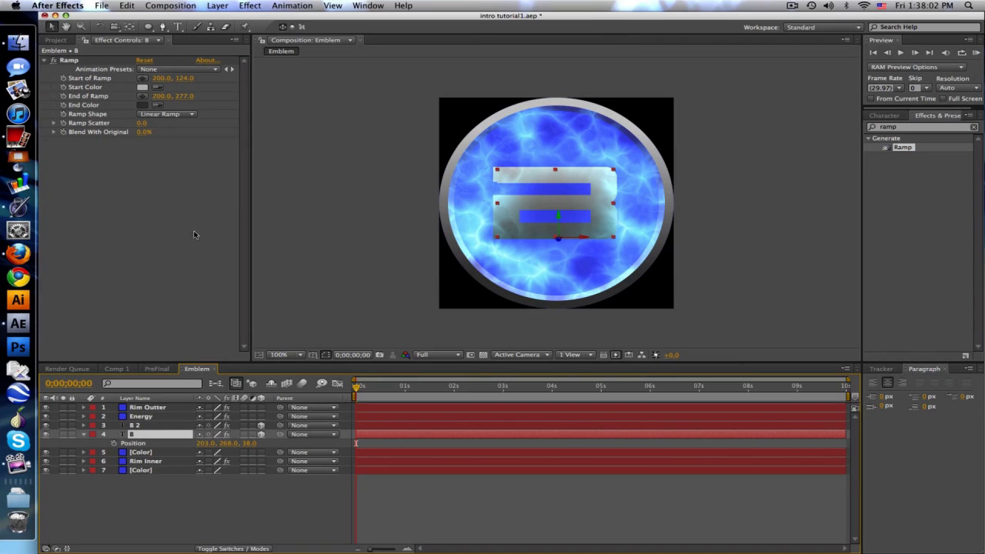
pyautogui.click(157, 86)
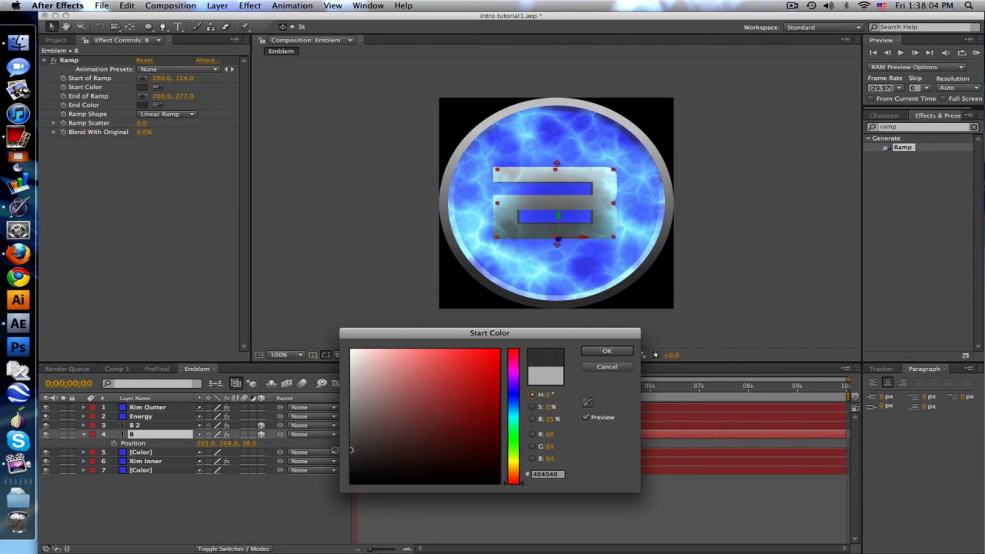
pyautogui.click(606, 366)
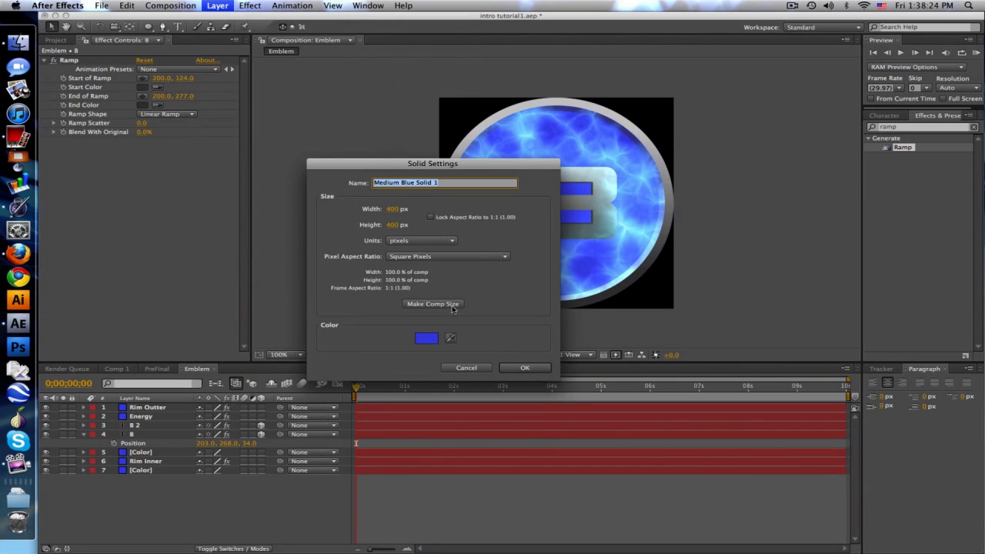
# Pick the colour for the new solid layer
pyautogui.click(426, 338)
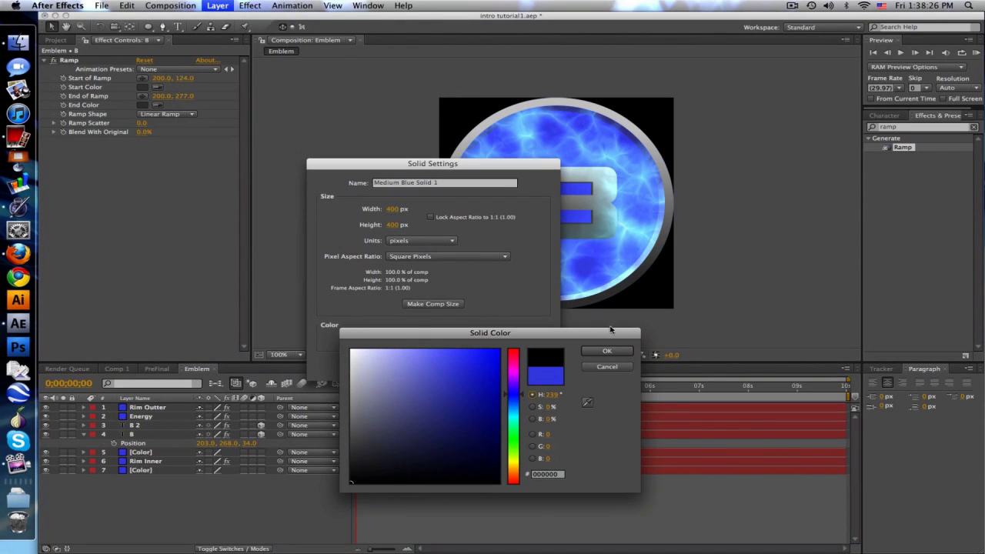
pyautogui.click(606, 351)
pyautogui.write('lens')
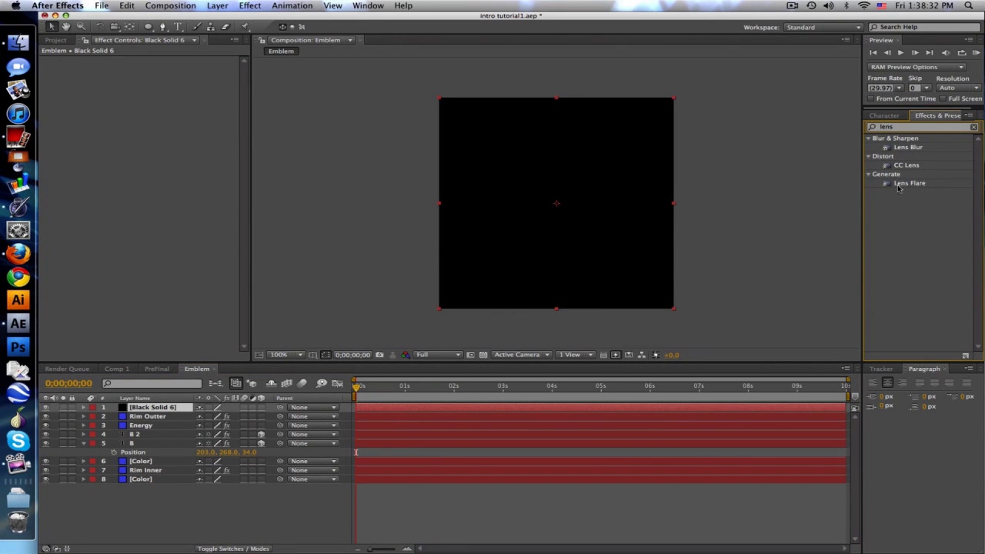
# Apply Lens Flare to the black solid and change its lens type
pyautogui.click(911, 183)
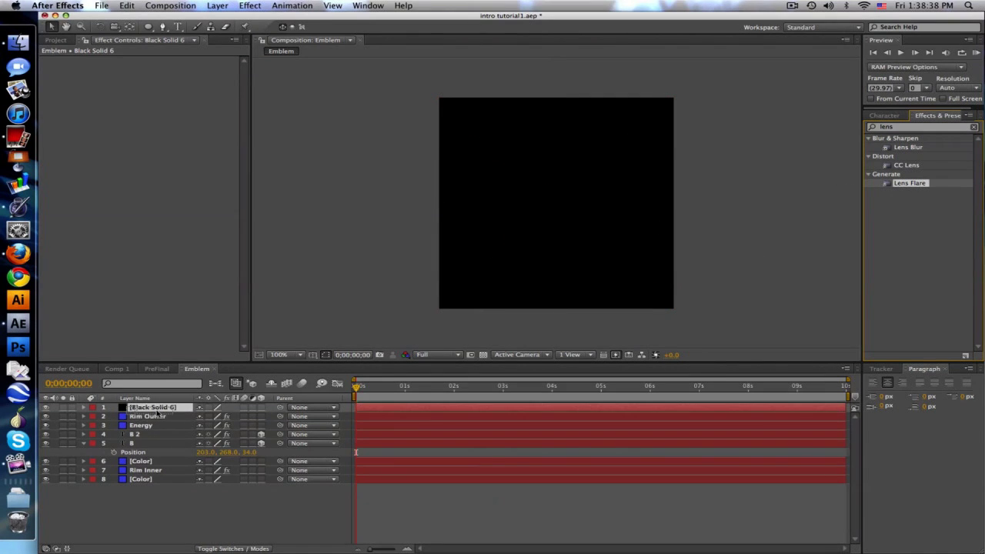
pyautogui.doubleClick(911, 182)
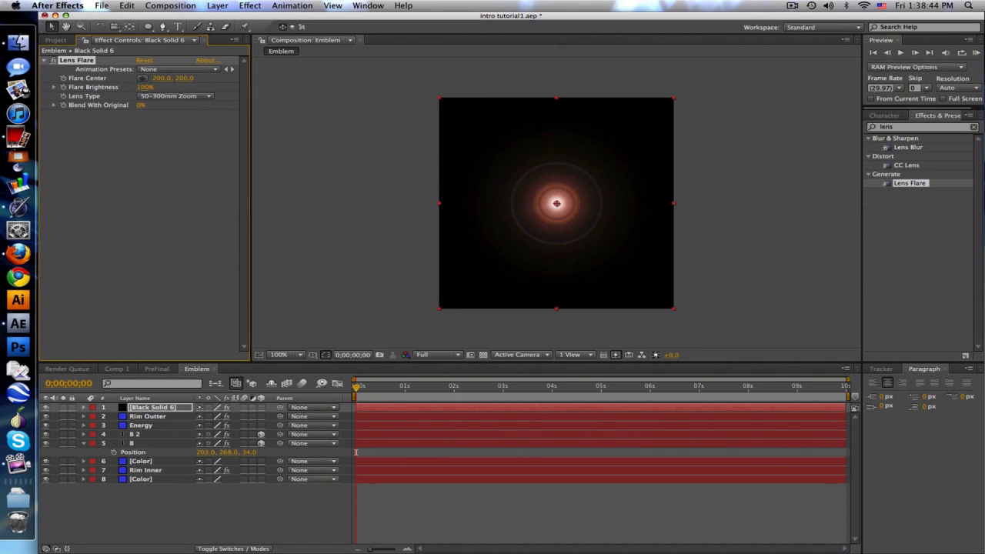
pyautogui.click(173, 96)
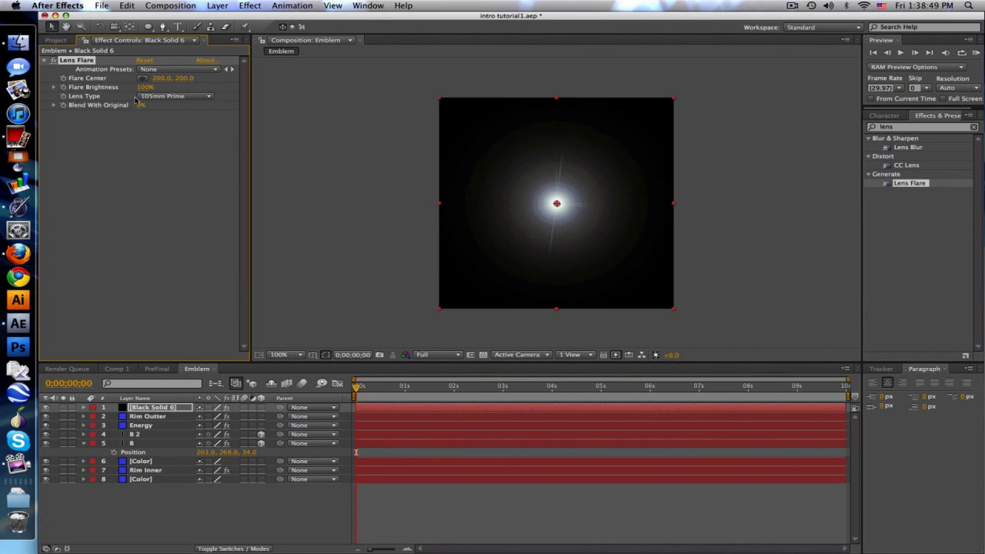
pyautogui.moveTo(144, 314)
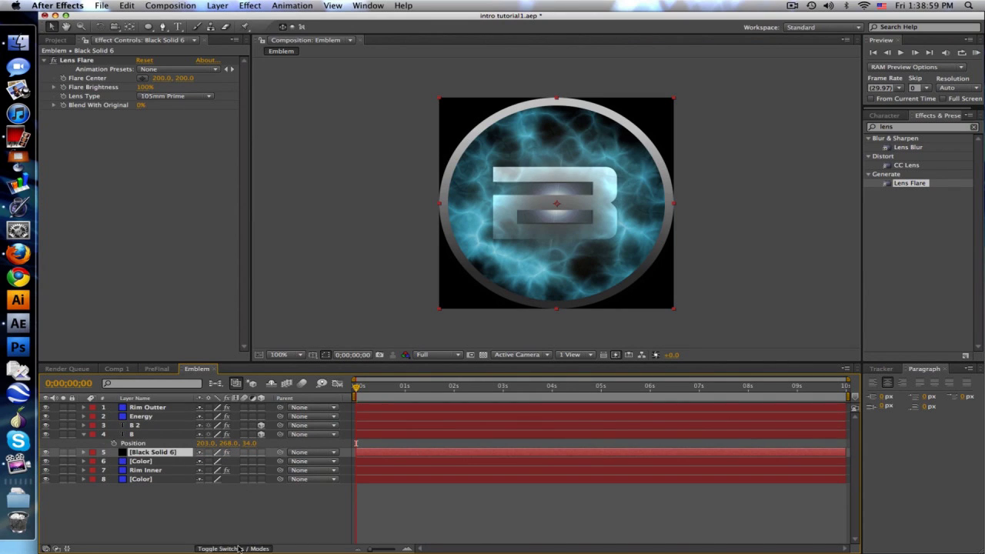
# Show the blending mode column and scrub the timeline to preview the emblem
pyautogui.click(243, 548)
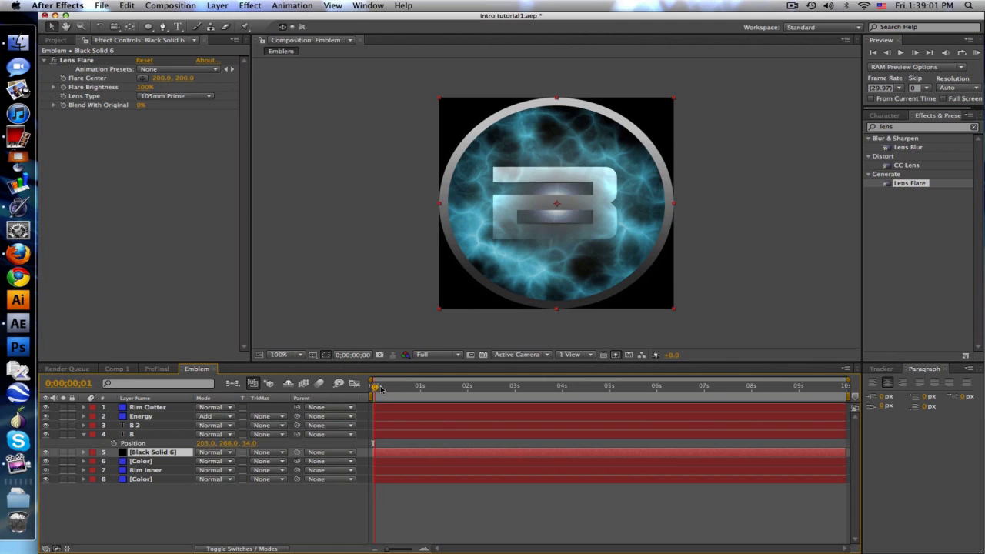
pyautogui.moveTo(376, 385); pyautogui.dragTo(392, 384)
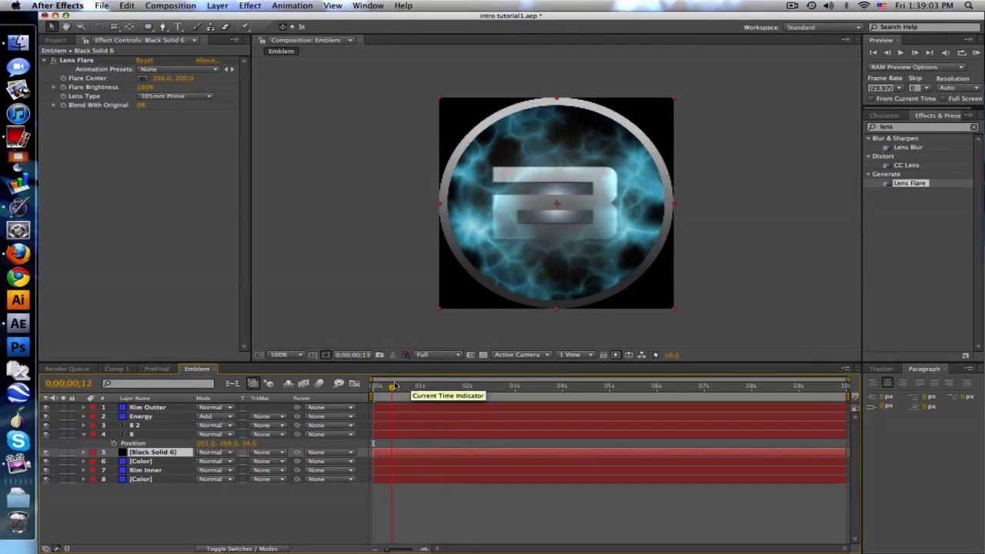
pyautogui.moveTo(393, 385); pyautogui.dragTo(434, 385)
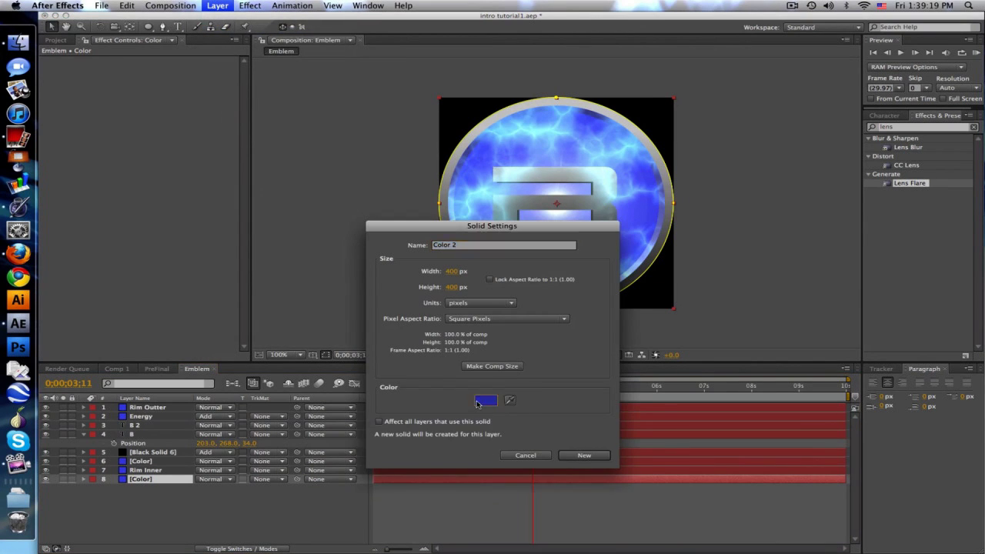
# Recolour the Color solids to a softer, darker blue in Solid Settings
pyautogui.click(486, 400)
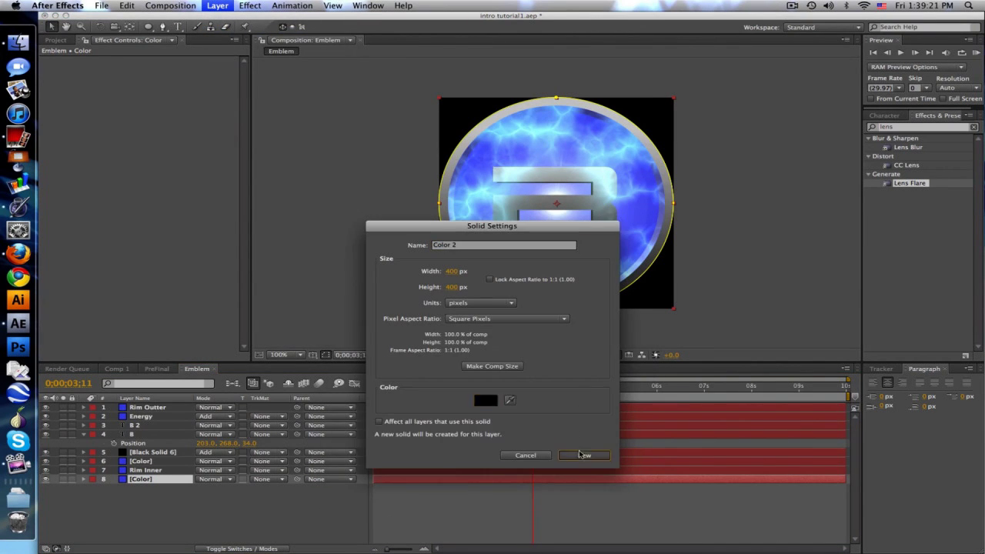
pyautogui.click(583, 455)
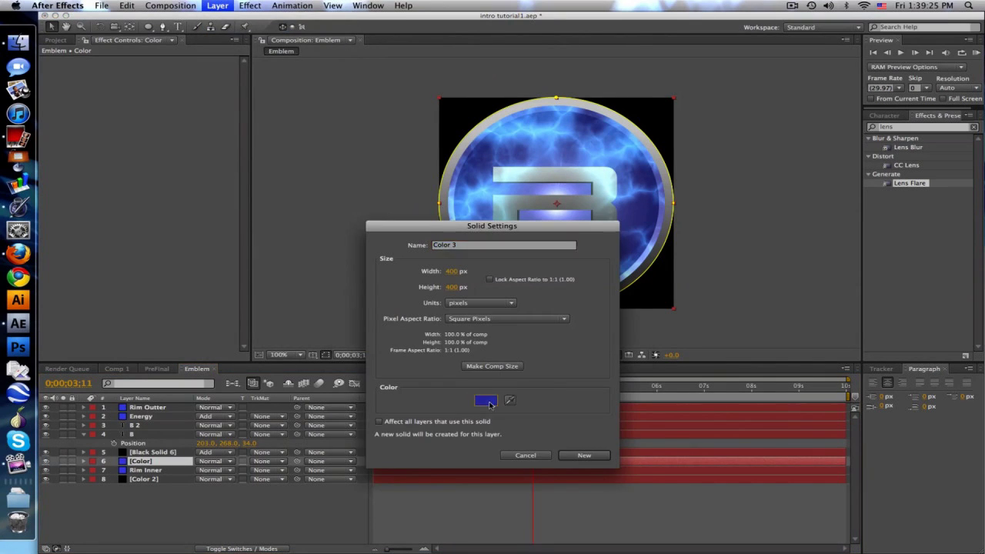
pyautogui.click(484, 400)
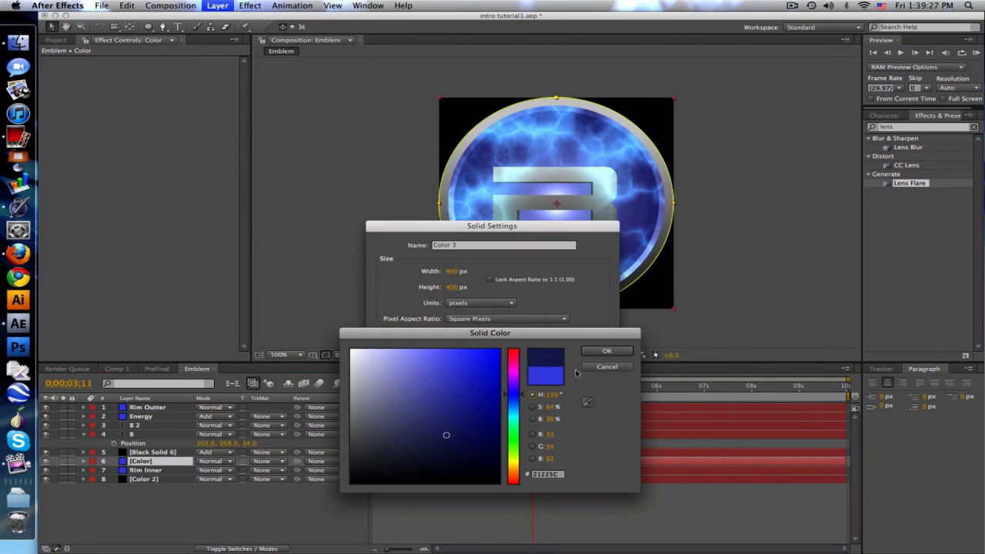
pyautogui.click(607, 351)
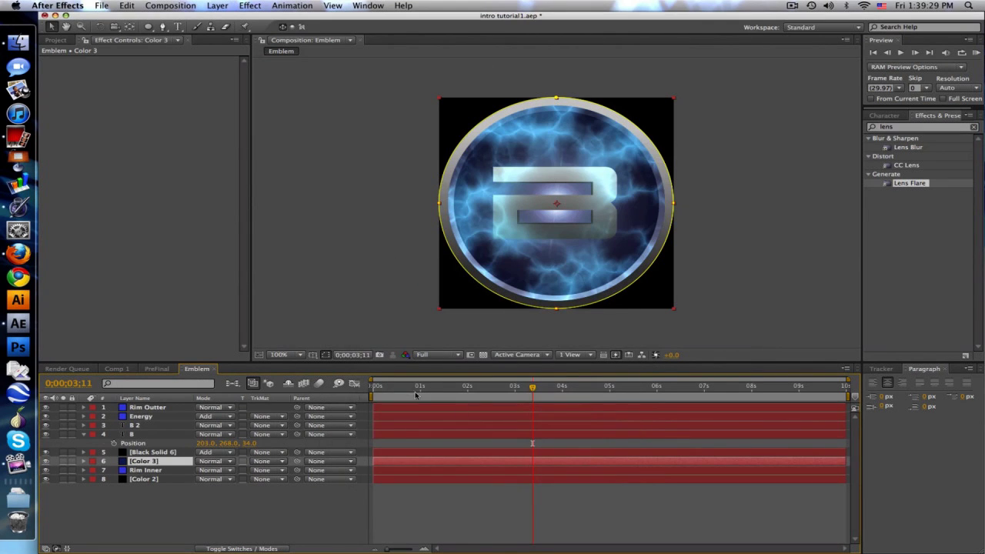
pyautogui.click(512, 384)
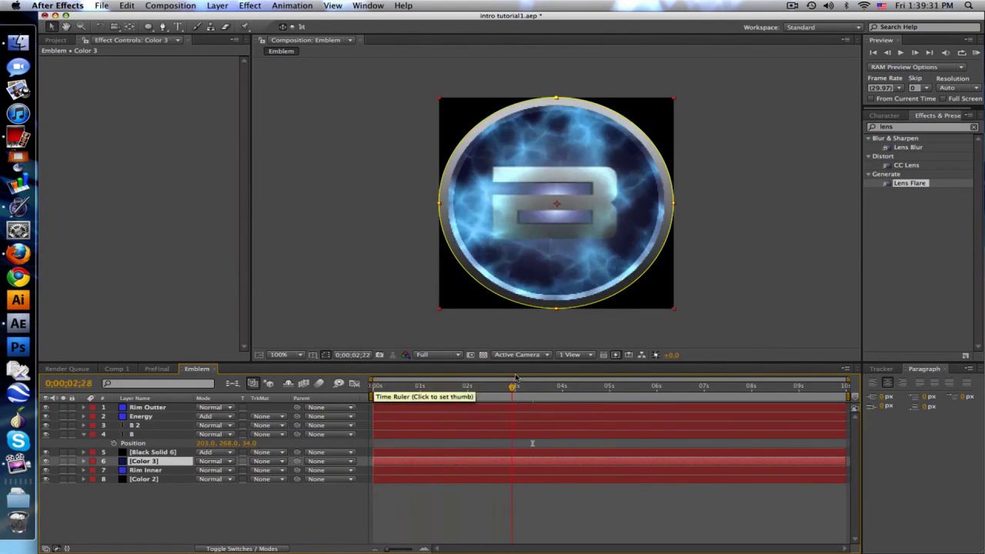
pyautogui.click(151, 452)
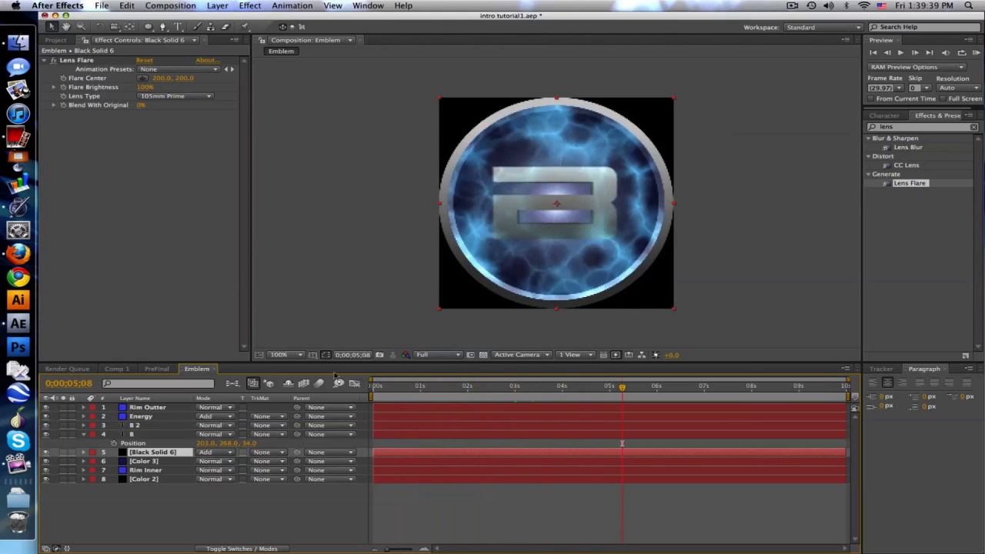
# Add a near-white background solid named Bg to the Prefinal composition
pyautogui.click(157, 369)
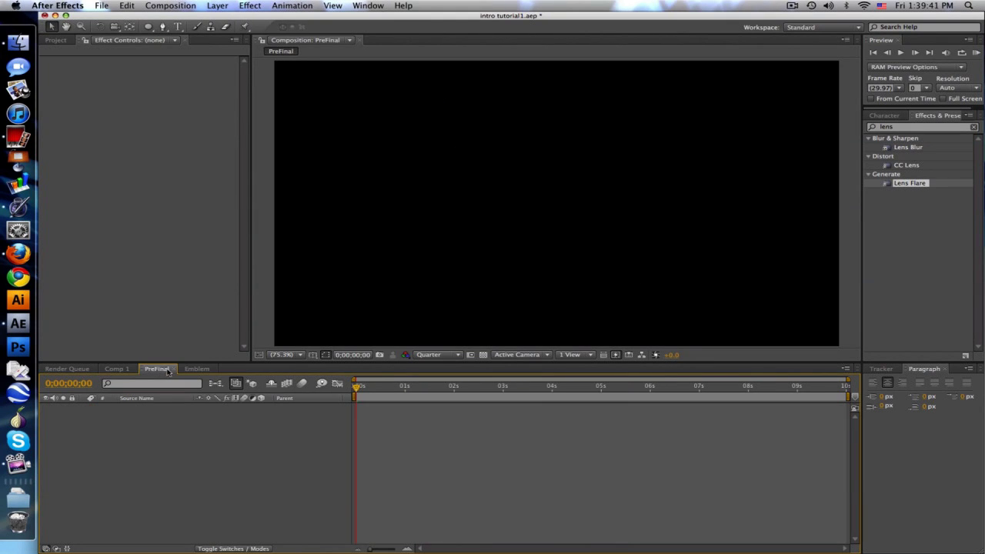
pyautogui.click(217, 6)
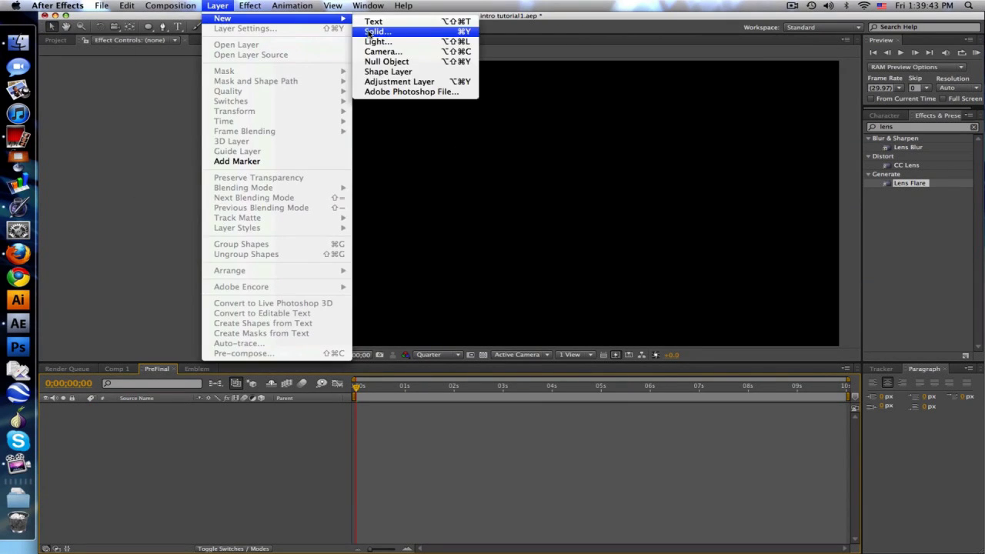
pyautogui.click(377, 31)
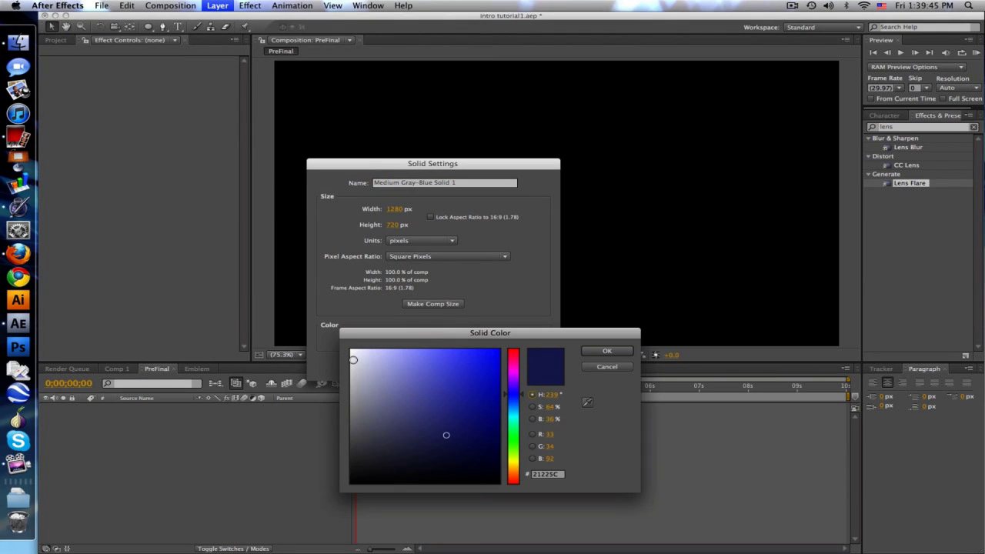
pyautogui.click(606, 351)
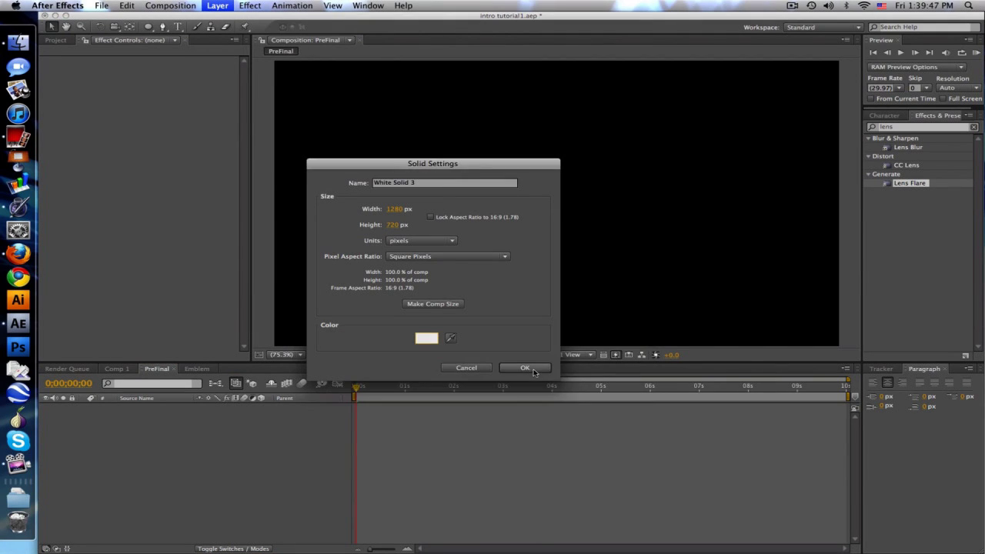
pyautogui.click(525, 366)
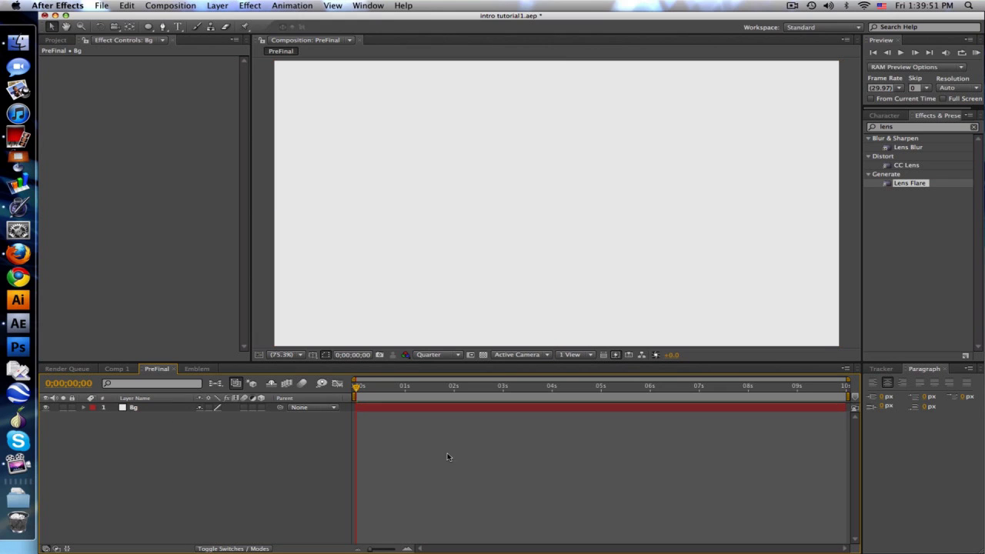
pyautogui.click(55, 40)
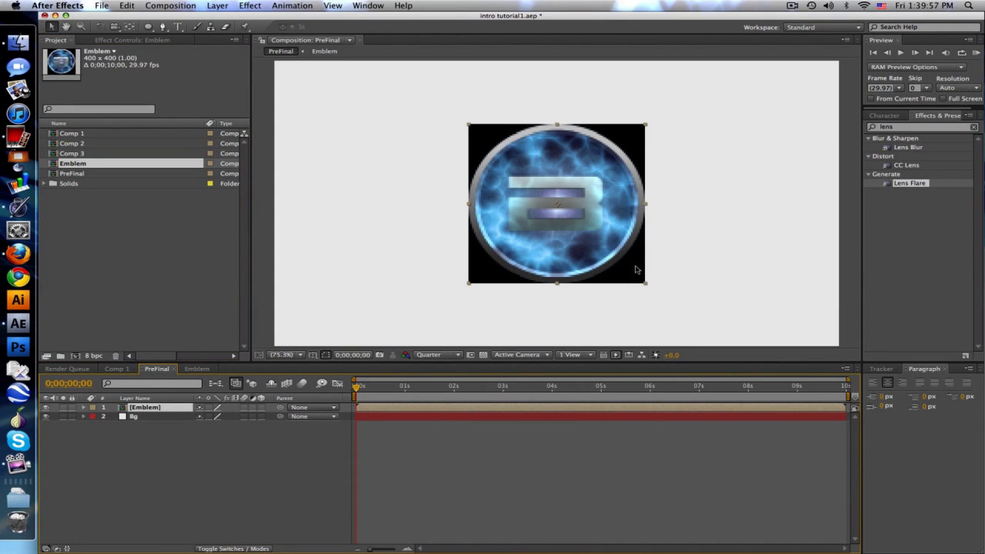
# Mask the Emblem layer to a circle and set preview resolution to Full
pyautogui.click(229, 450)
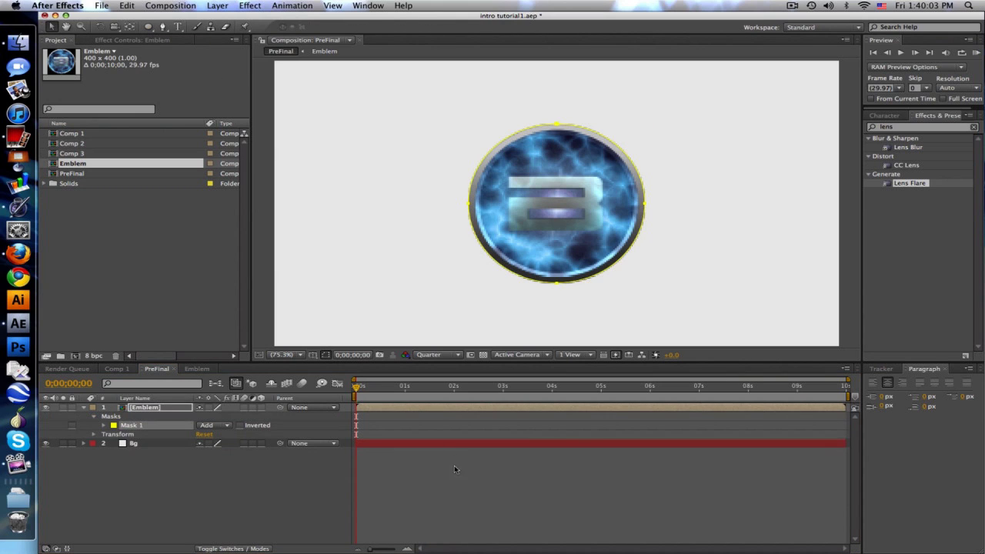
pyautogui.click(437, 354)
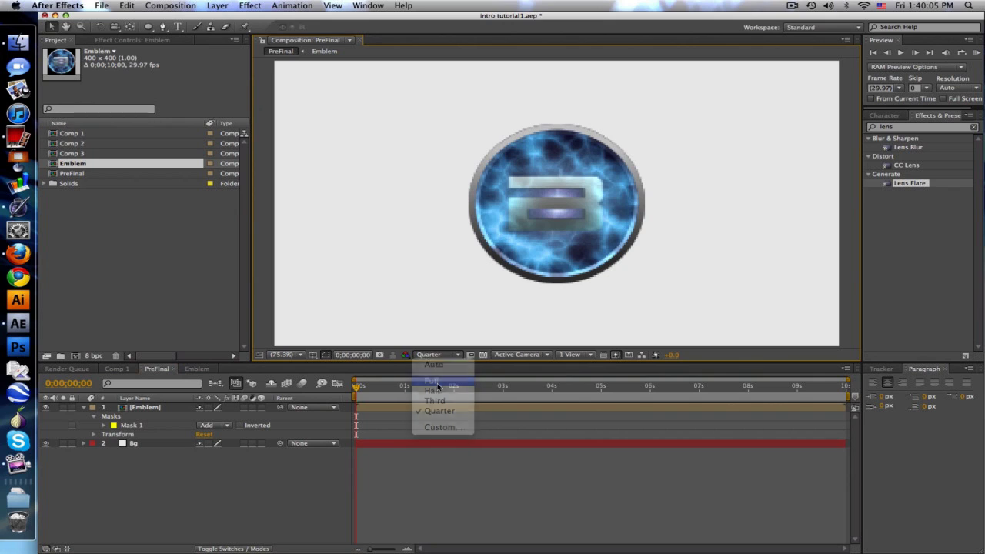
pyautogui.click(431, 380)
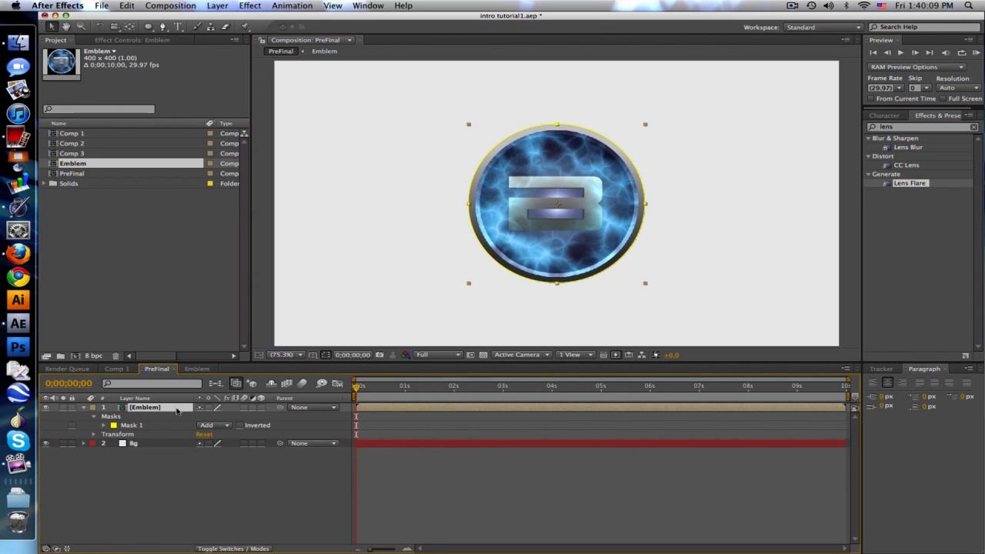
pyautogui.moveTo(266, 408)
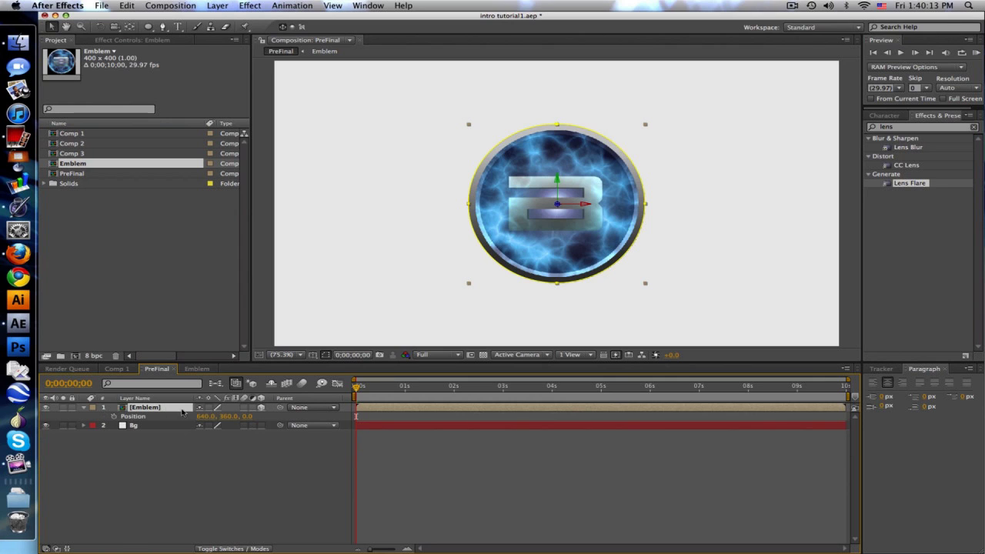
# Shift the emblem to the left side and scale it down
pyautogui.moveTo(557, 204); pyautogui.dragTo(440, 203)
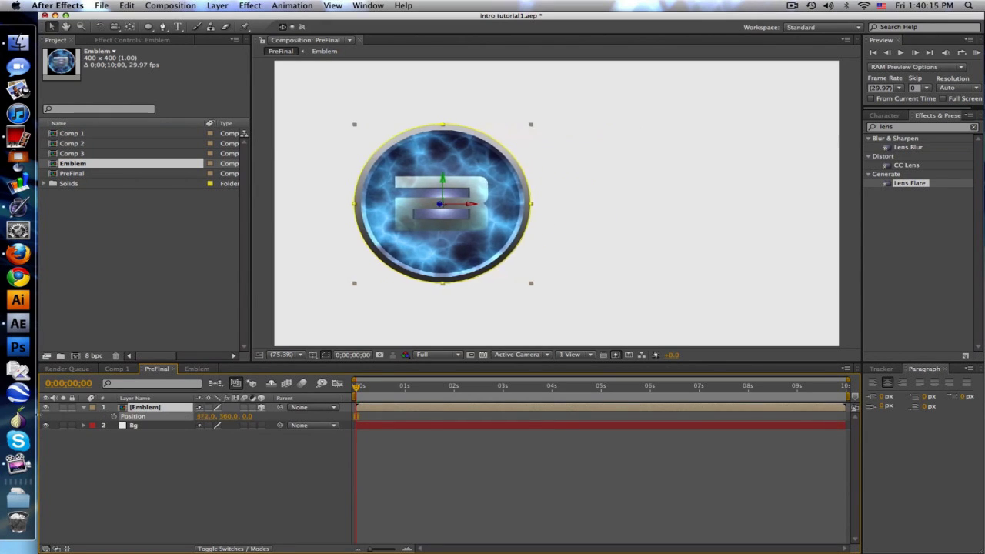
pyautogui.moveTo(443, 204); pyautogui.dragTo(421, 203)
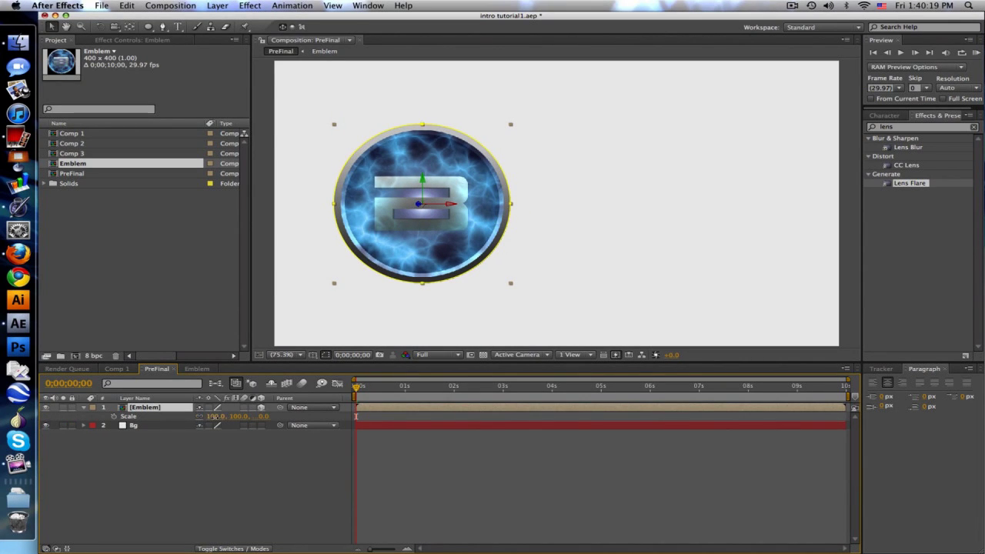
pyautogui.moveTo(231, 415); pyautogui.dragTo(212, 415)
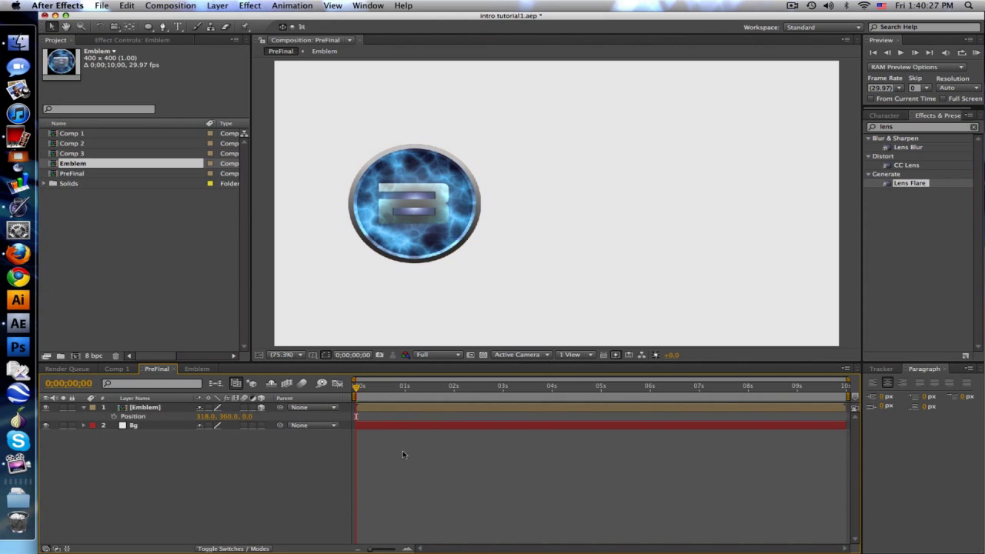
# Create an XBAKERXHD text layer with the Type tool and place it right of the emblem
pyautogui.click(883, 113)
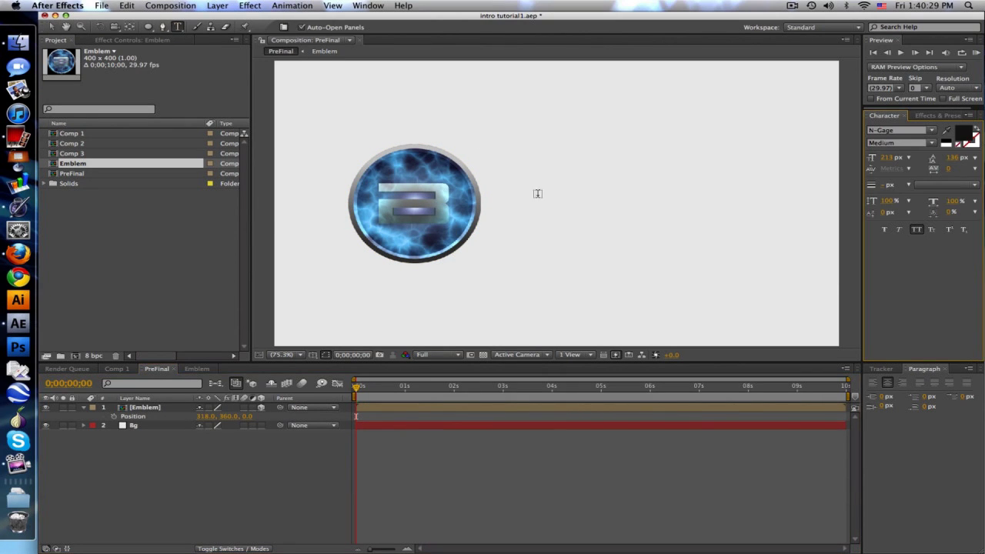
pyautogui.write('XBAKERXHD')
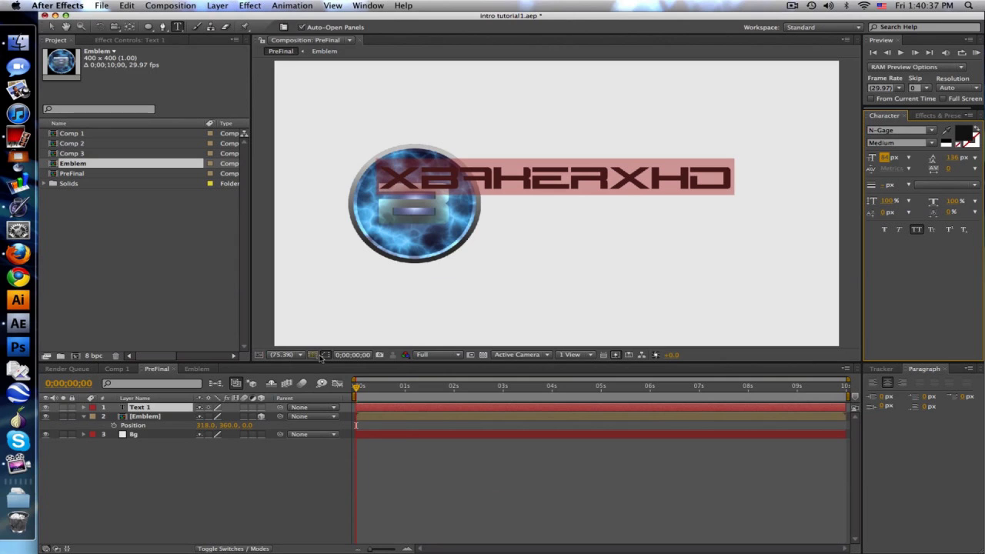
pyautogui.click(311, 354)
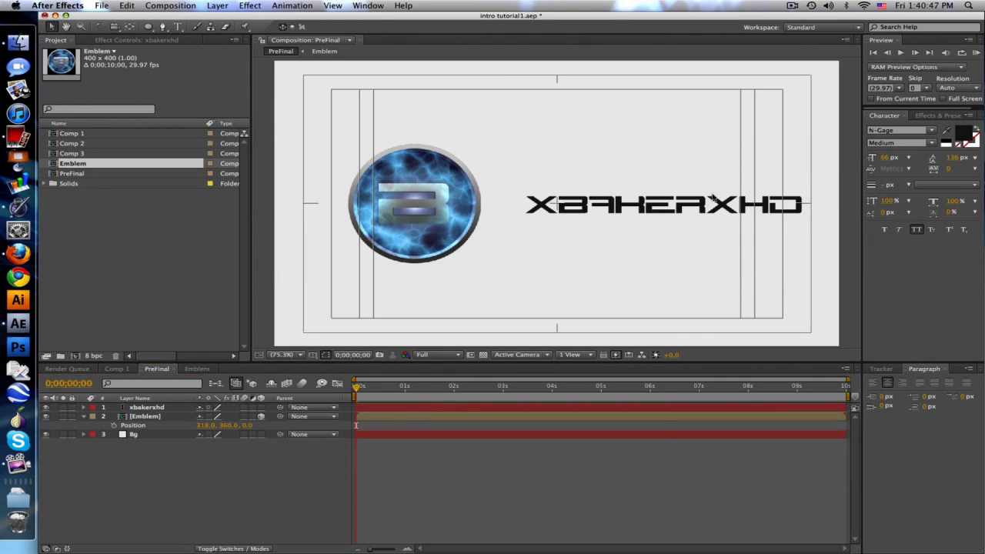
pyautogui.click(146, 407)
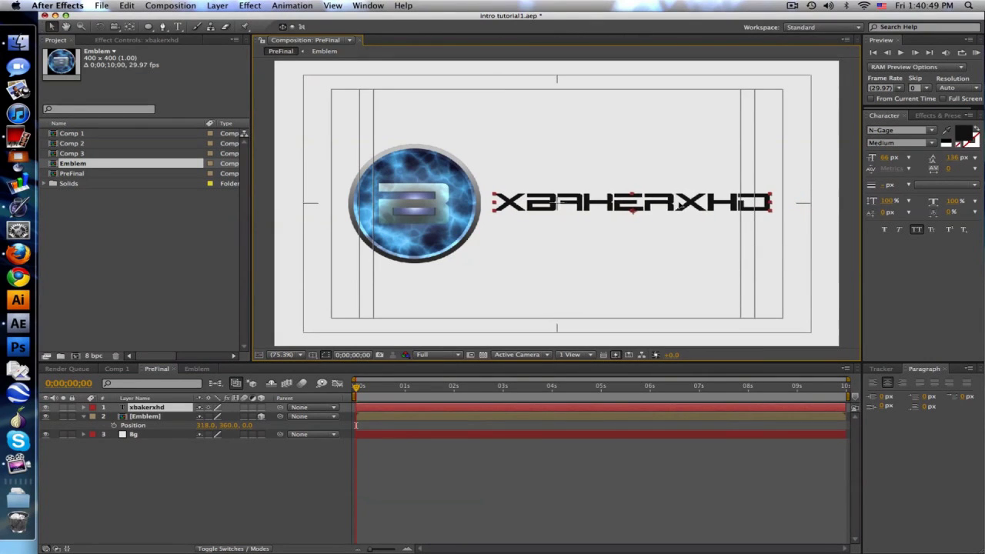